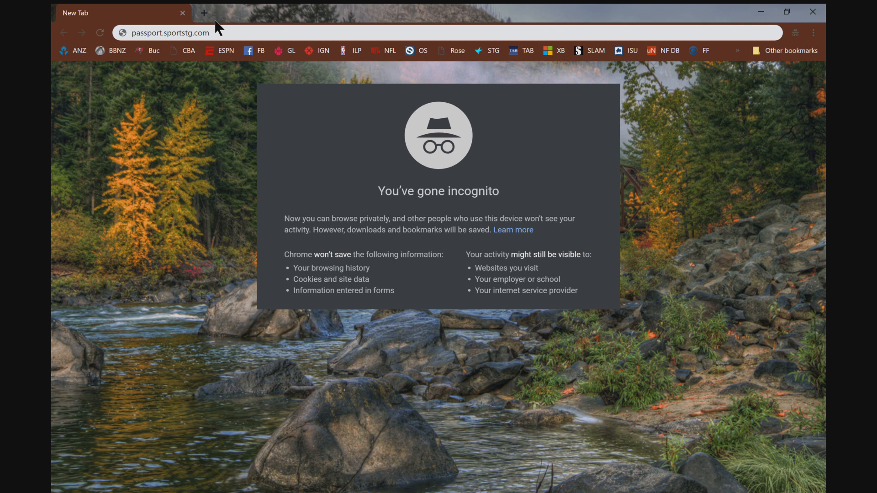
{"action": "mouse_move", "coordinate": [233, 37]}
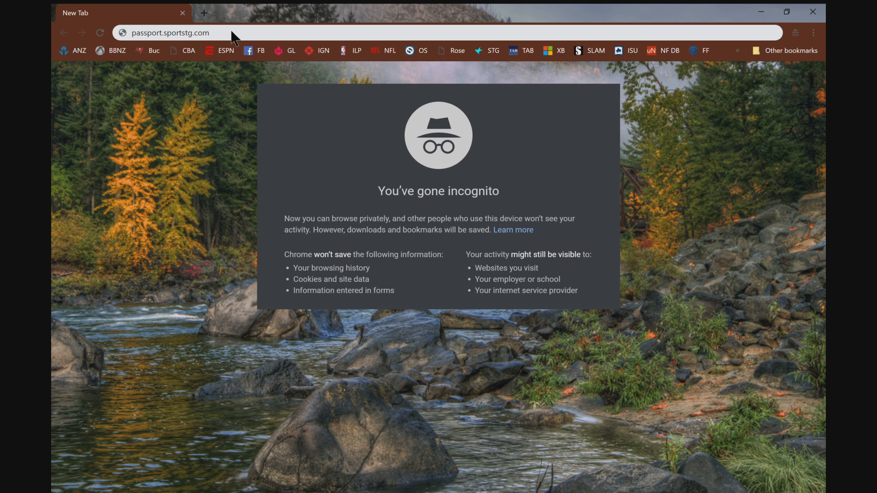
{"action": "mouse_move", "coordinate": [367, 423]}
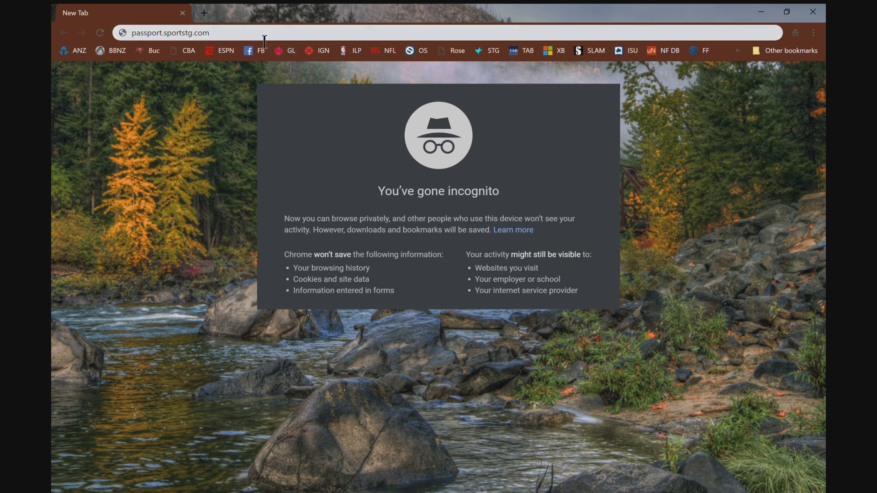
Load the SportsTG Passport login page in the browser.
{"action": "left_click", "coordinate": [170, 33]}
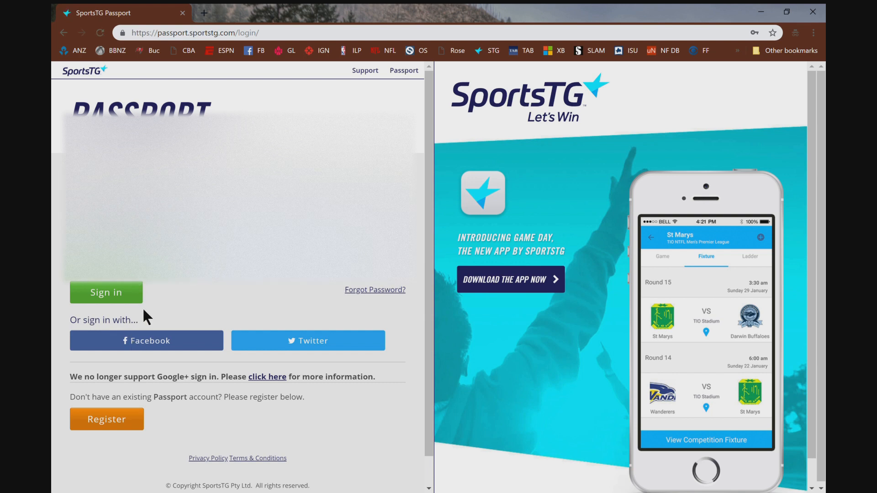
{"action": "mouse_move", "coordinate": [311, 326]}
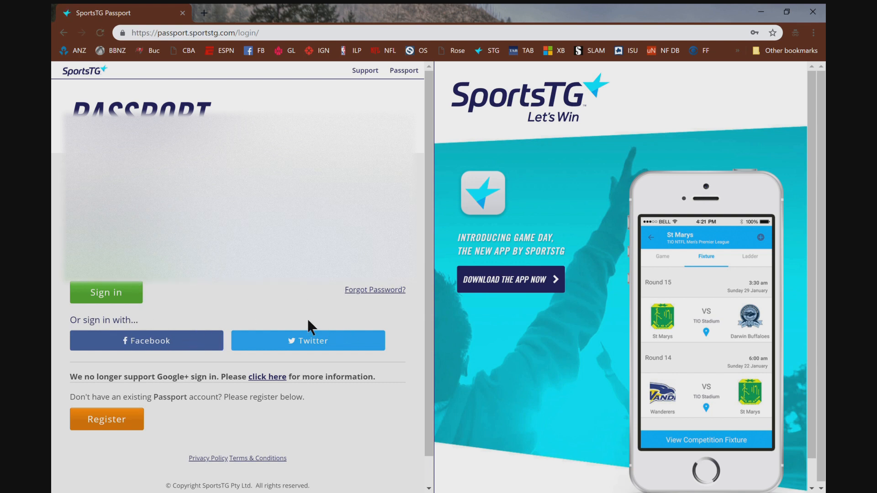
{"action": "mouse_move", "coordinate": [53, 268]}
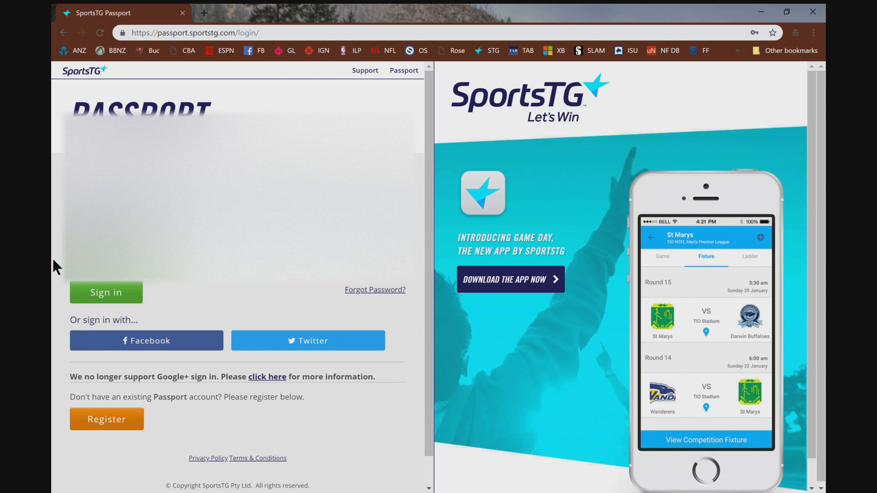
{"action": "mouse_move", "coordinate": [101, 295]}
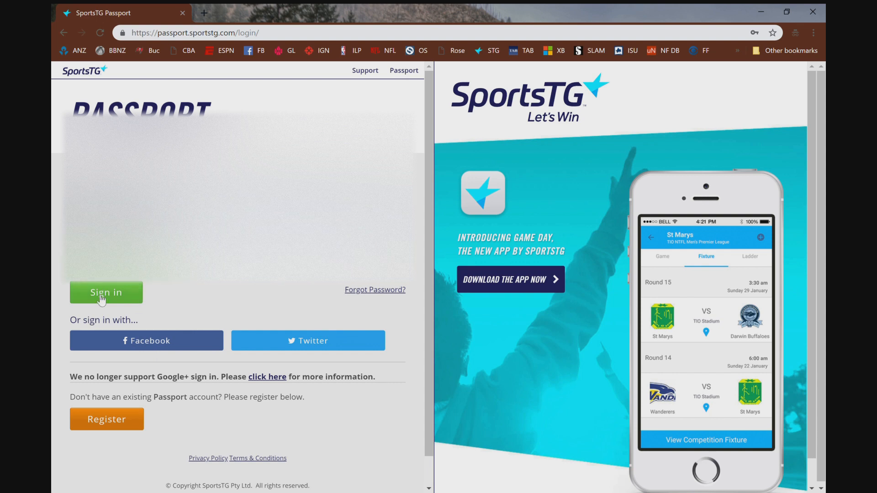
Sign in to Passport and enter the Membership Database from the Logins list.
{"action": "left_click", "coordinate": [106, 292]}
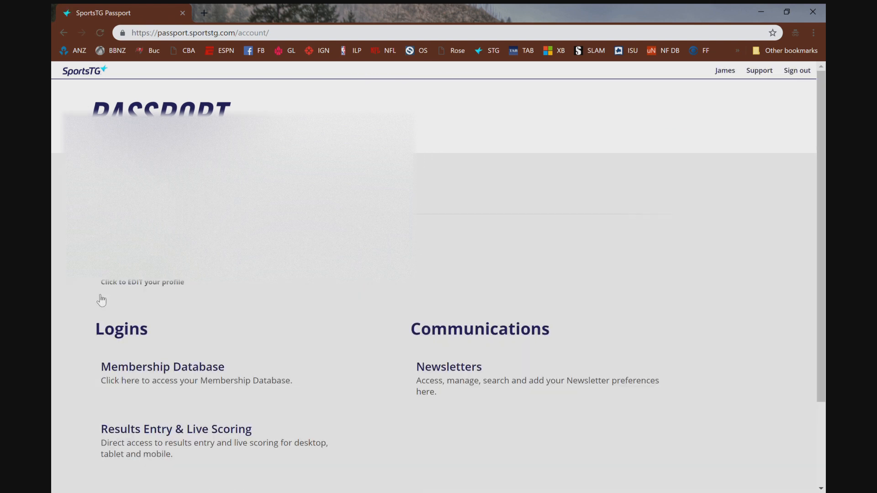
{"action": "scroll", "scroll_direction": "down", "scroll_amount": 3}
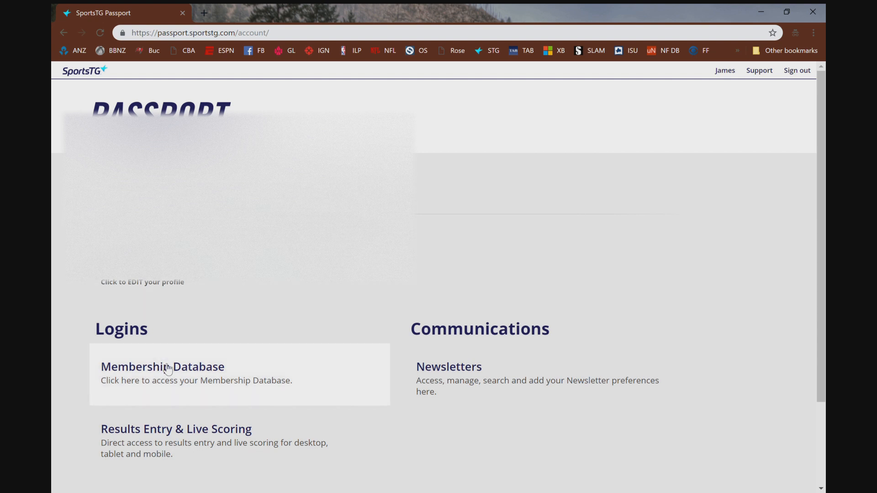
{"action": "left_click", "coordinate": [162, 367]}
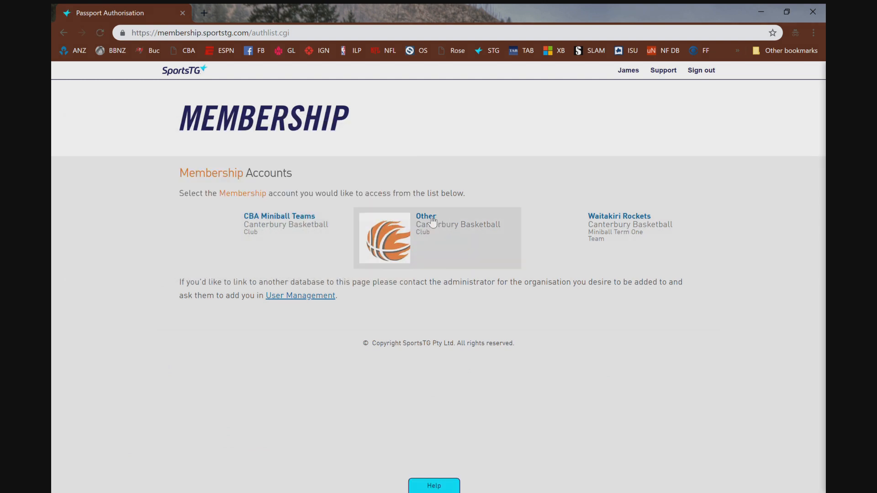
Enter the Other club's membership account and reveal its Registrations menu.
{"action": "left_click", "coordinate": [426, 216]}
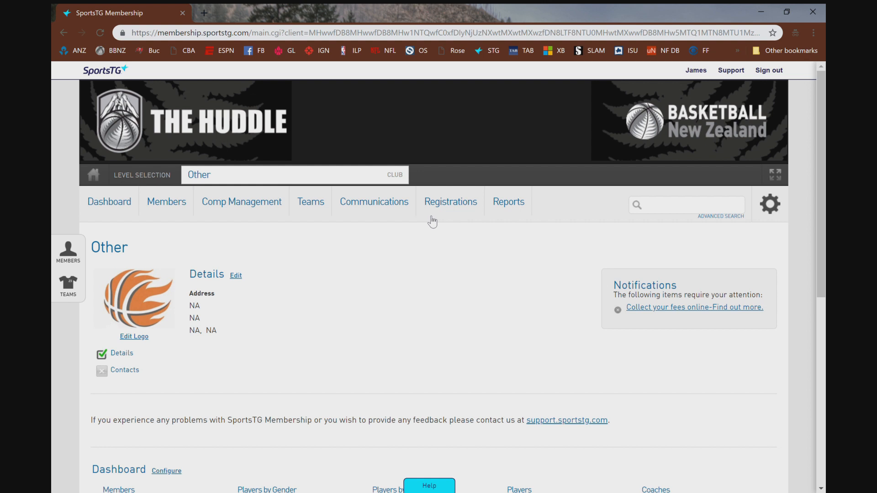
{"action": "left_click", "coordinate": [450, 201]}
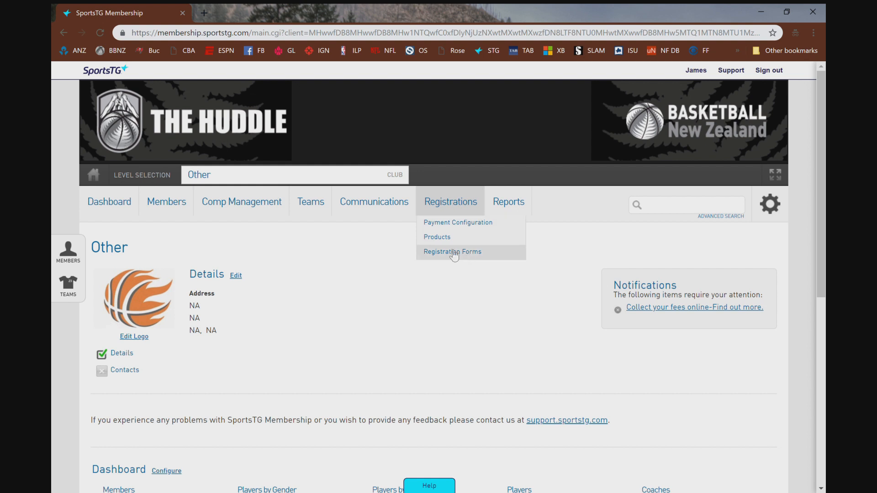
Show the club's Registration Forms page listing parent body and club forms.
{"action": "left_click", "coordinate": [452, 252]}
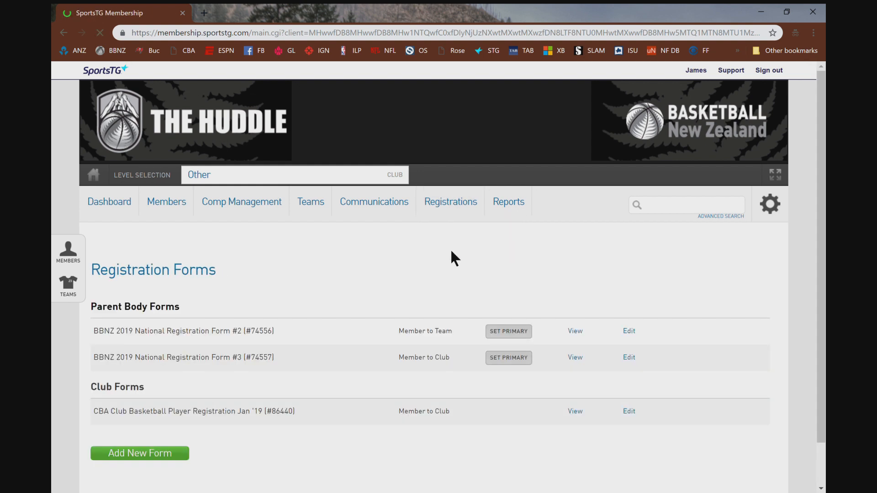
{"action": "left_click", "coordinate": [450, 201]}
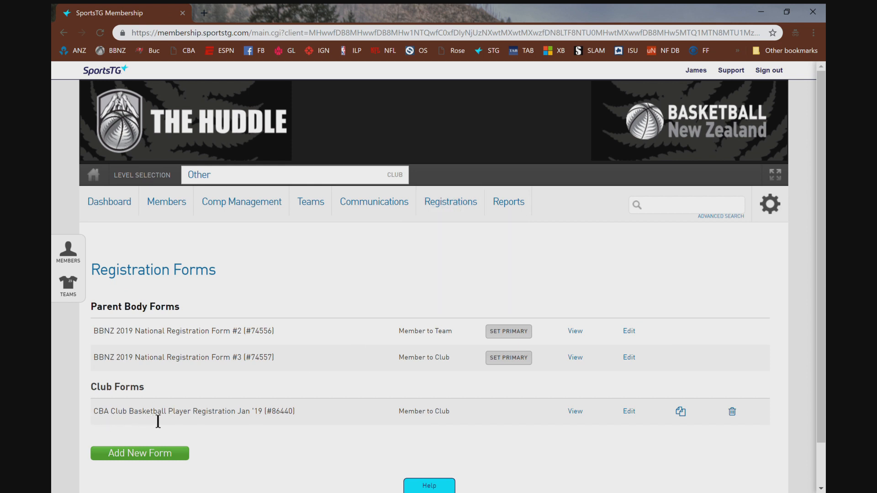
{"action": "mouse_move", "coordinate": [246, 422]}
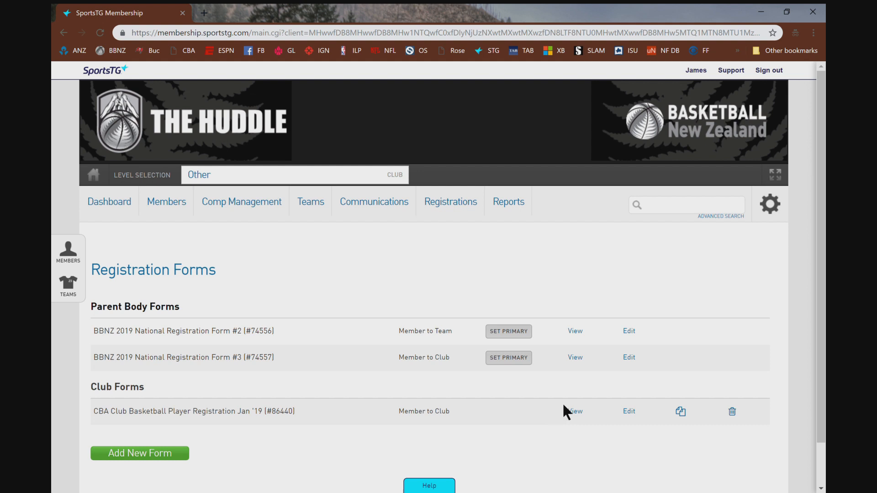
Preview the CBA Club Basketball Player Registration form, then return to the membership tab.
{"action": "left_click", "coordinate": [575, 411]}
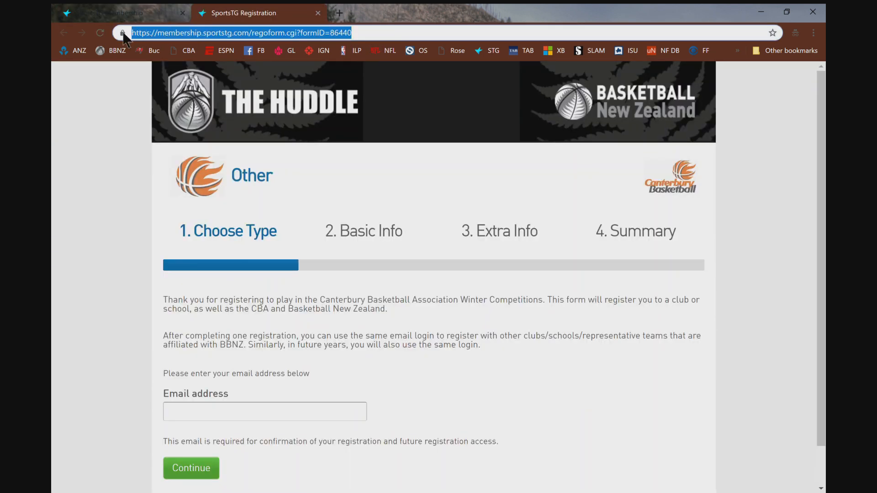
{"action": "mouse_move", "coordinate": [291, 44]}
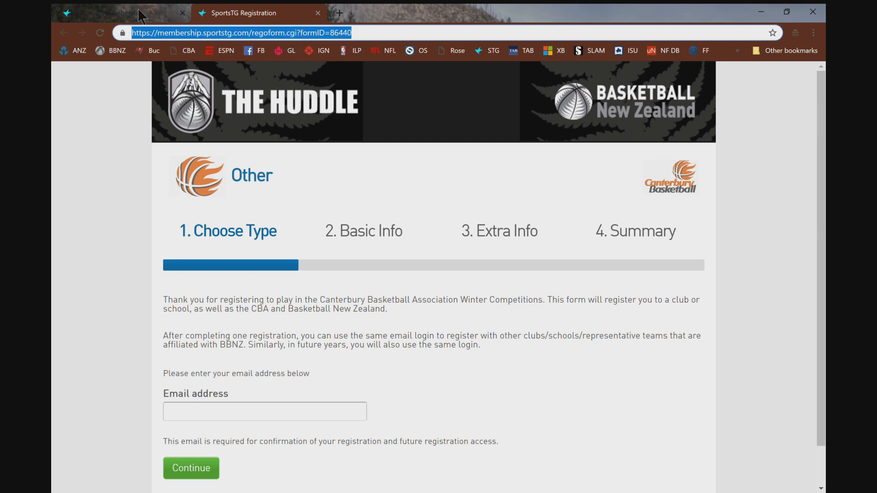
{"action": "mouse_move", "coordinate": [140, 19]}
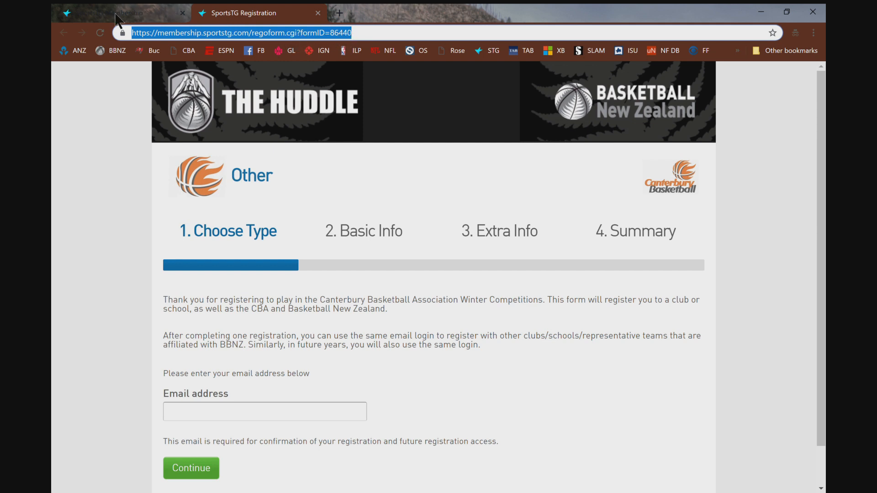
{"action": "left_click", "coordinate": [118, 13]}
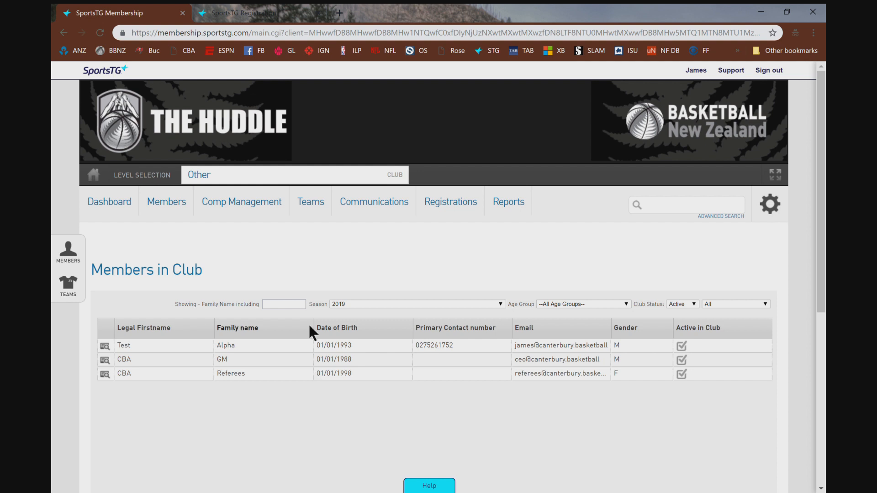
{"action": "mouse_move", "coordinate": [162, 377]}
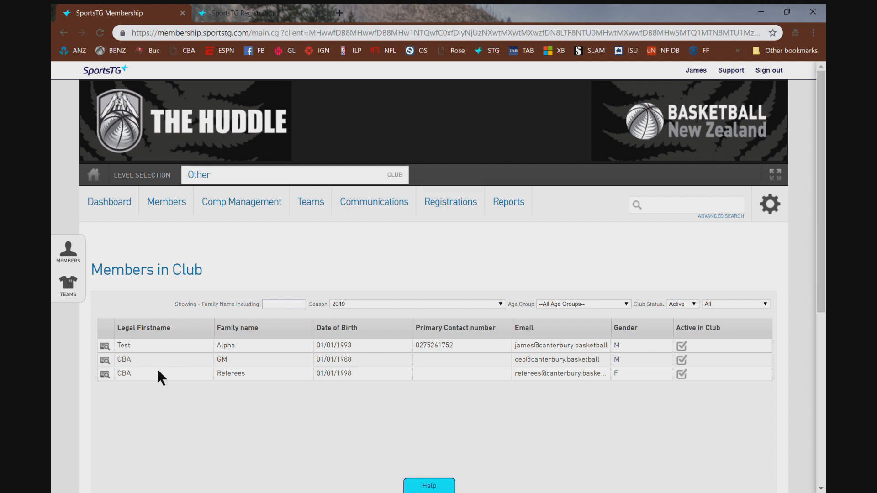
{"action": "mouse_move", "coordinate": [311, 201]}
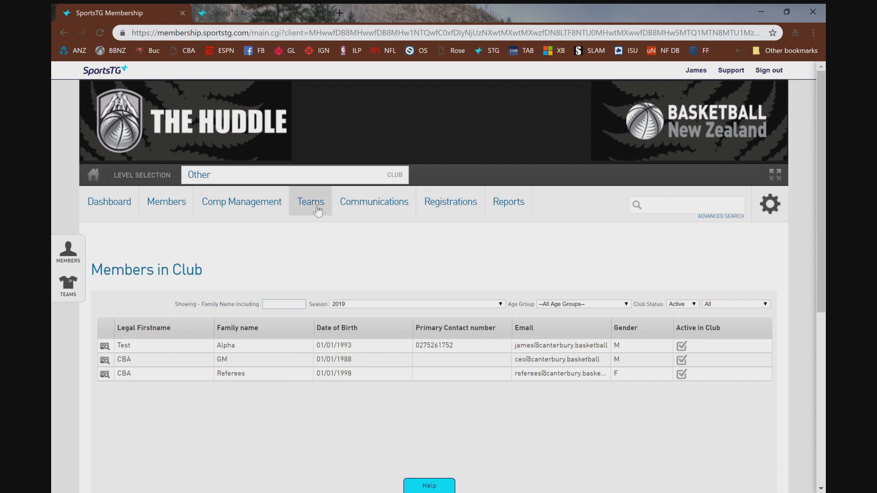
{"action": "mouse_move", "coordinate": [318, 214]}
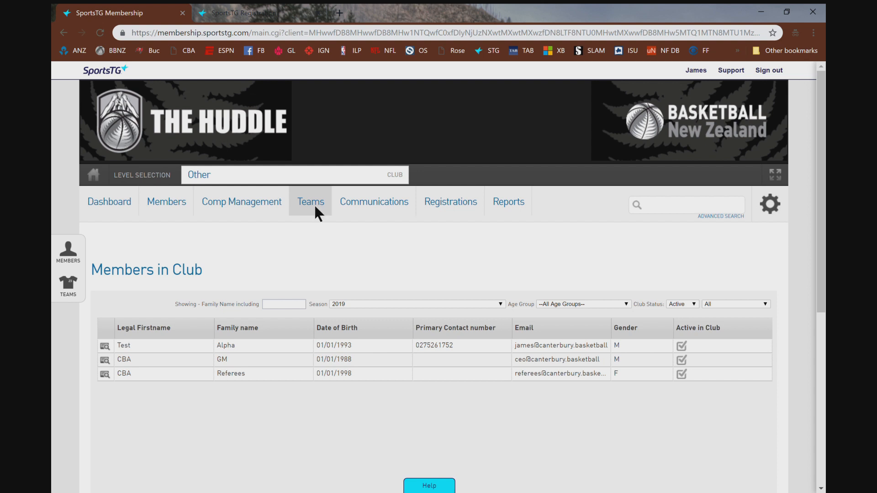
List the club's 2019 teams and select CBA Hoops Squad.
{"action": "left_click", "coordinate": [310, 201]}
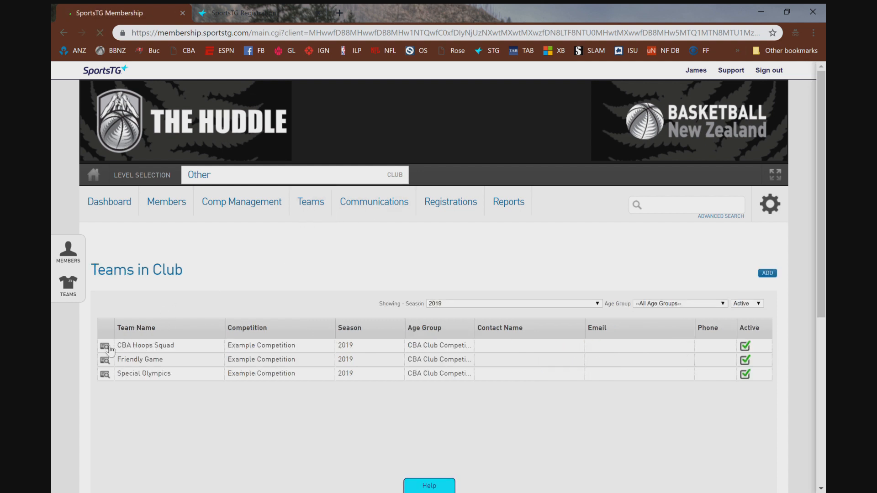
{"action": "left_click", "coordinate": [106, 345]}
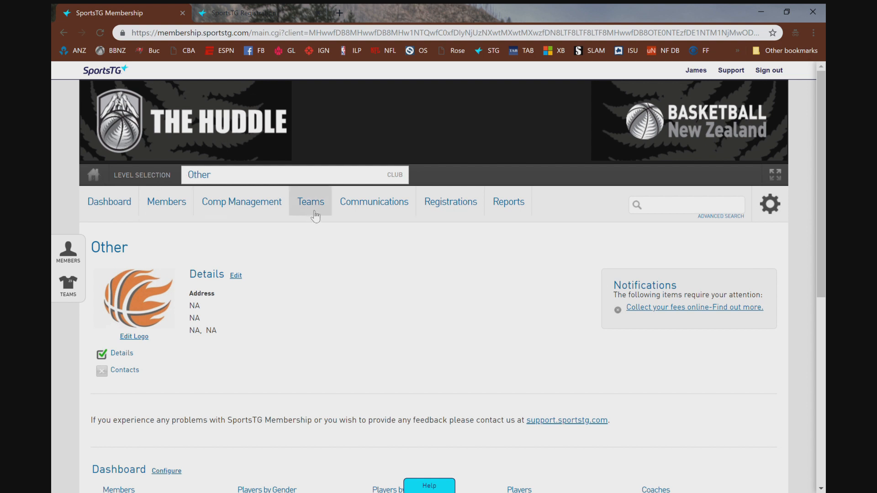
Show the CBA Hoops Squad's empty 2019 member list and its Members options.
{"action": "left_click", "coordinate": [311, 201]}
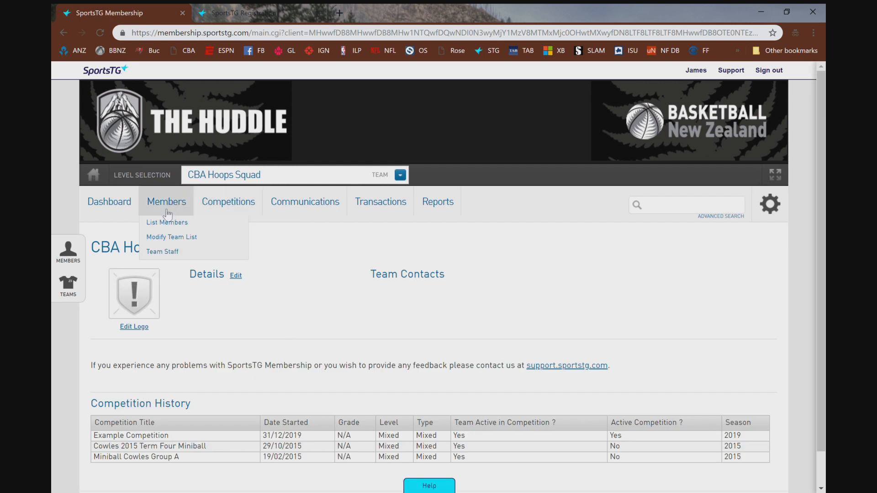
{"action": "left_click", "coordinate": [167, 222]}
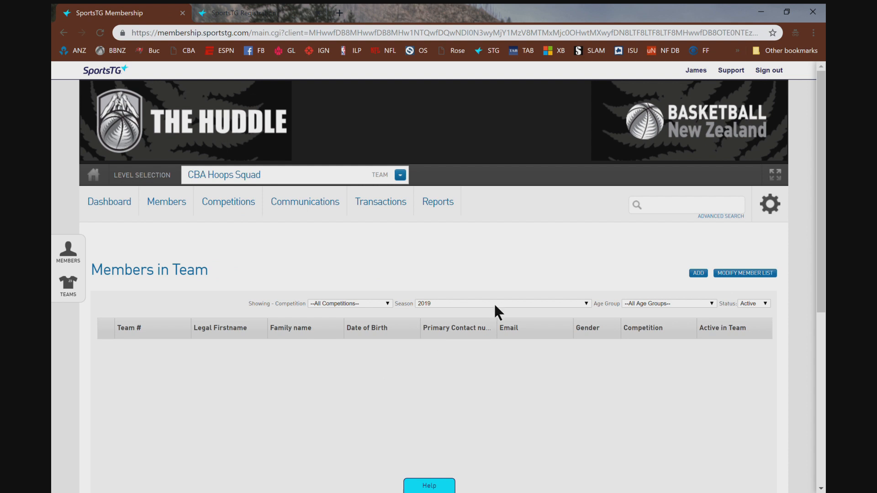
{"action": "mouse_move", "coordinate": [462, 310]}
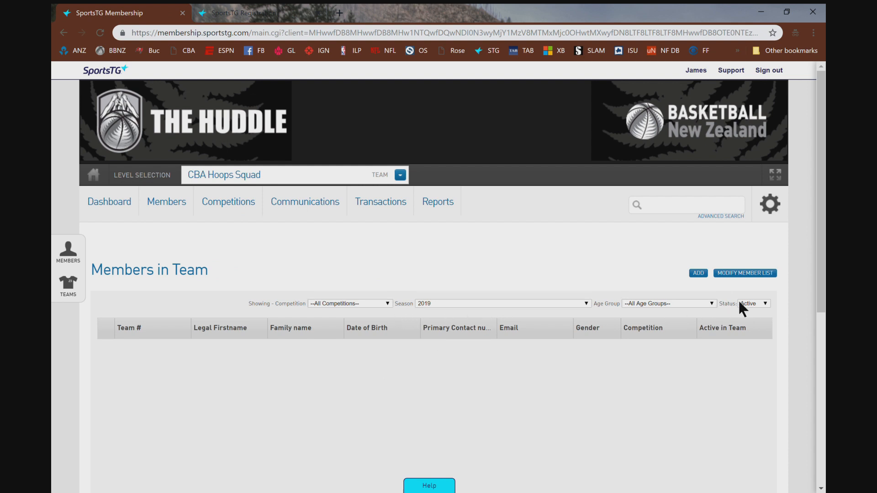
{"action": "mouse_move", "coordinate": [706, 299]}
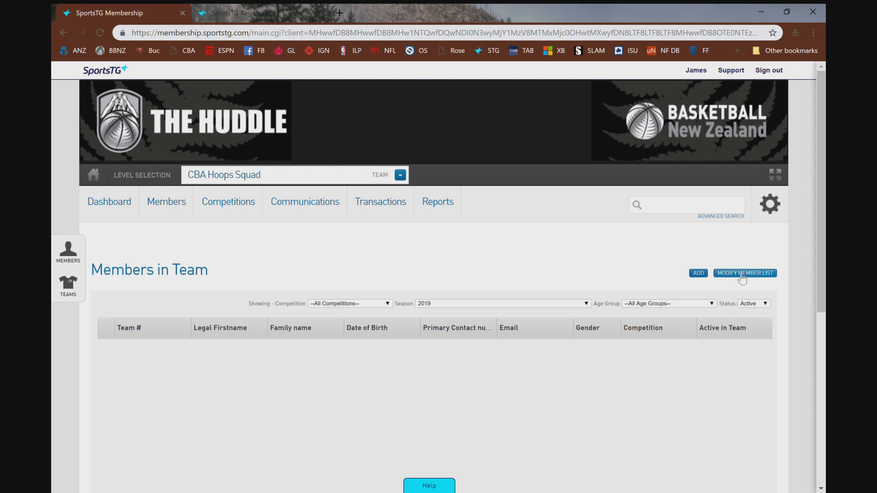
{"action": "left_click", "coordinate": [166, 201]}
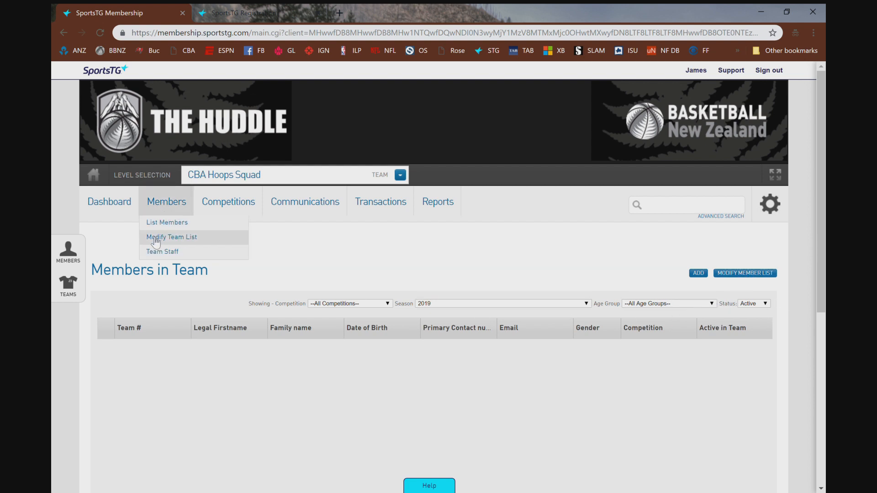
Add the test member and Referees, CBA to the squad and save the player selection.
{"action": "left_click", "coordinate": [171, 238]}
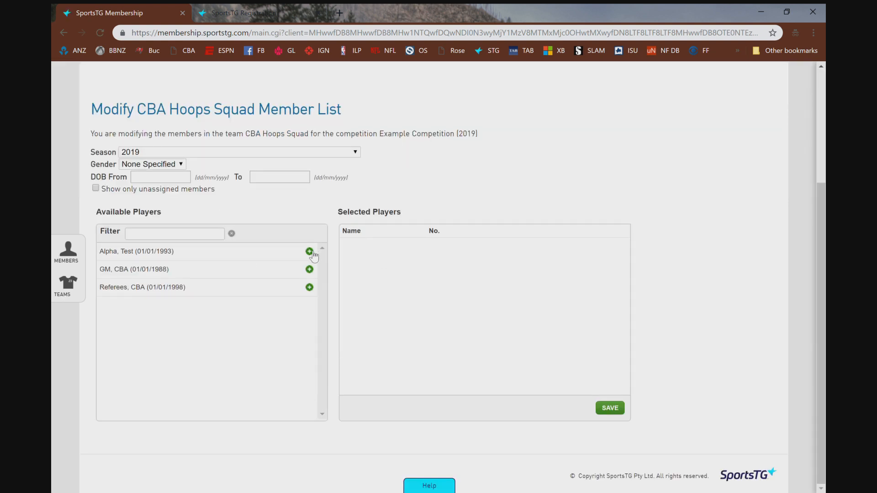
{"action": "left_click", "coordinate": [309, 251]}
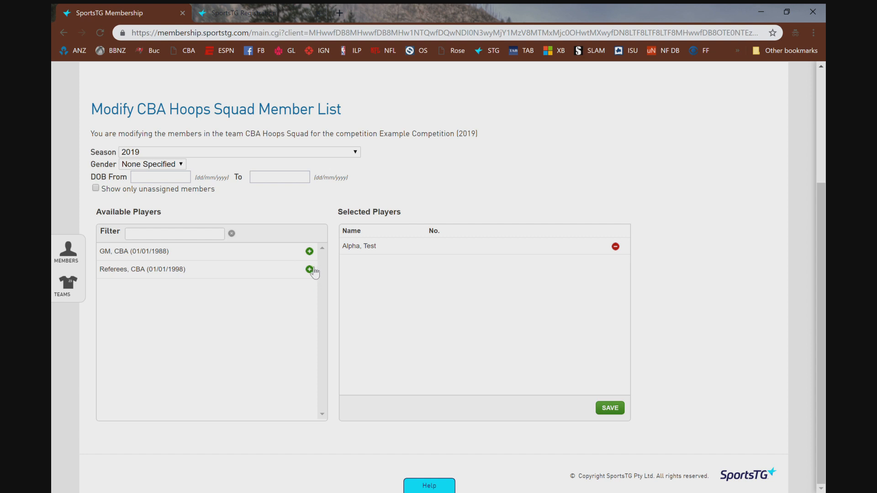
{"action": "left_click", "coordinate": [309, 269]}
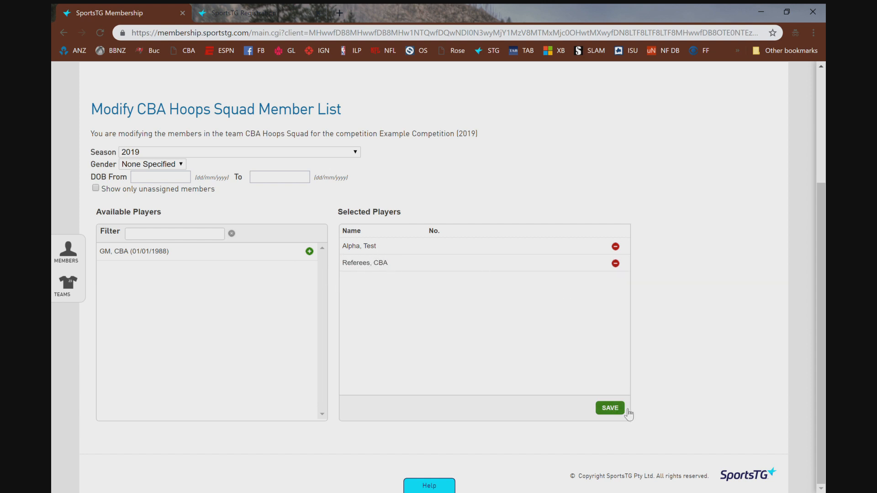
{"action": "left_click", "coordinate": [609, 408]}
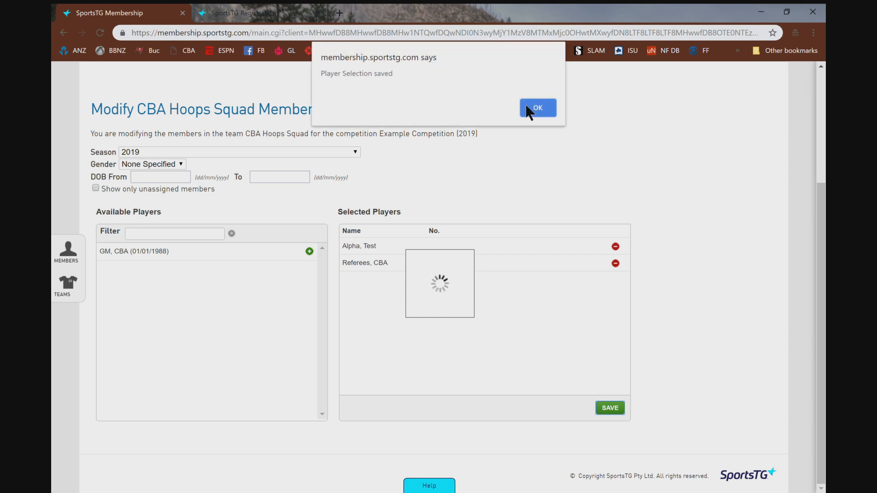
{"action": "left_click", "coordinate": [536, 108]}
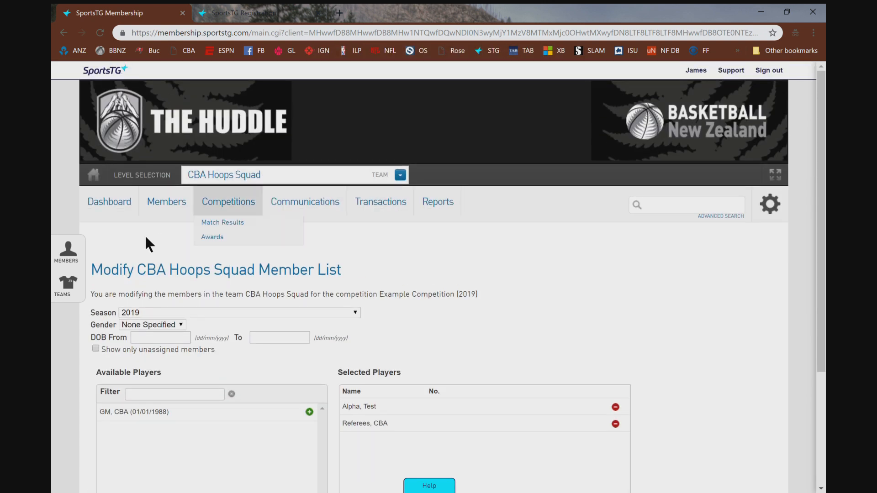
Enter team numbers 13 and 21 for the squad players in the member list.
{"action": "left_click", "coordinate": [166, 201]}
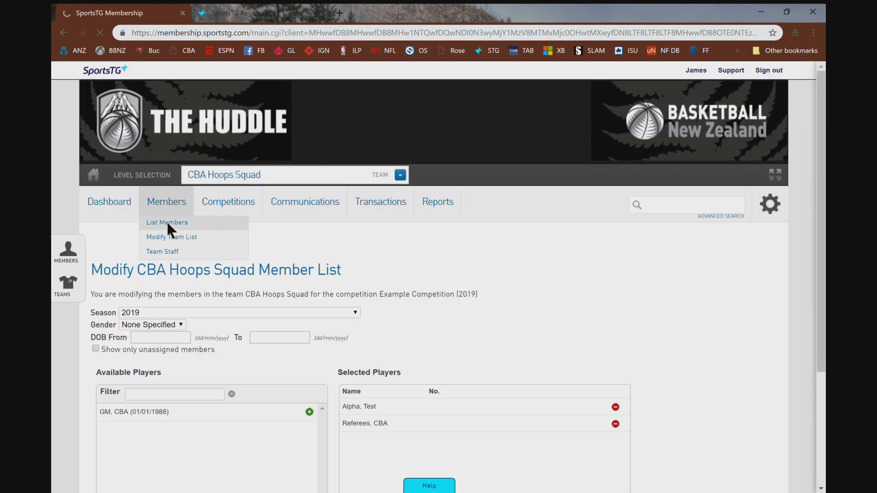
{"action": "left_click", "coordinate": [167, 222]}
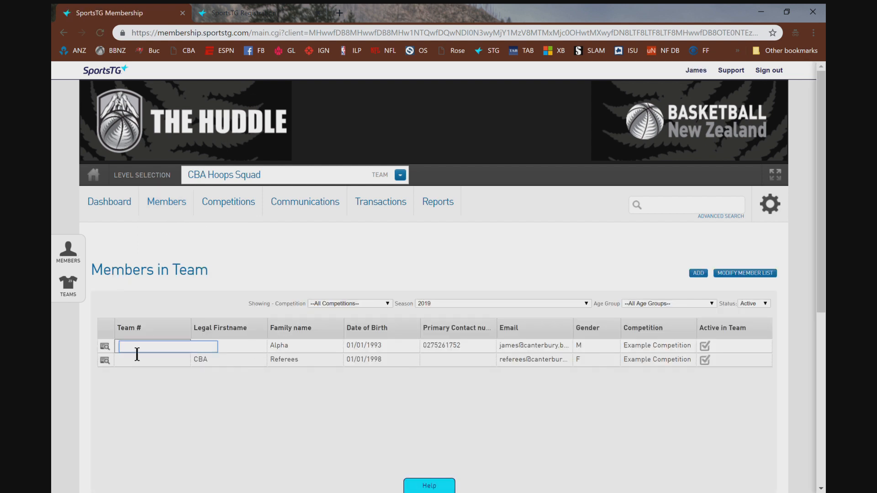
{"action": "type", "text": "13"}
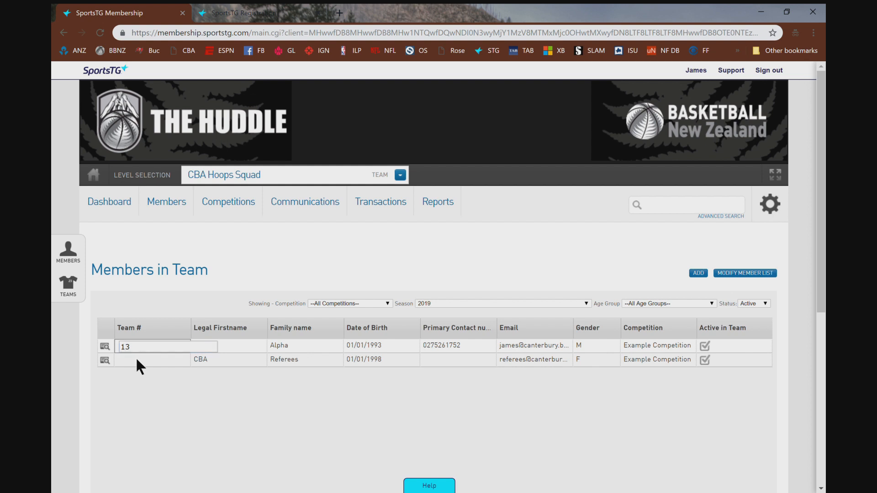
{"action": "type", "text": "21"}
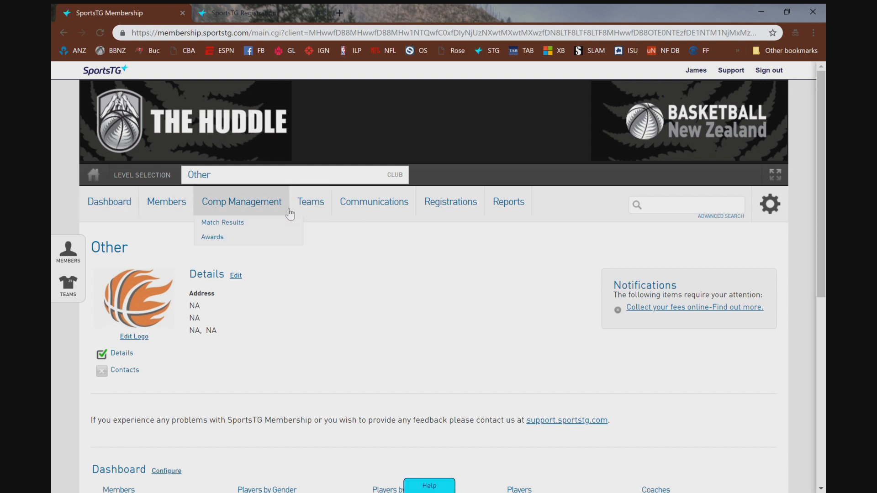
Select the Friendly Game team and begin modifying its member list.
{"action": "left_click", "coordinate": [310, 200]}
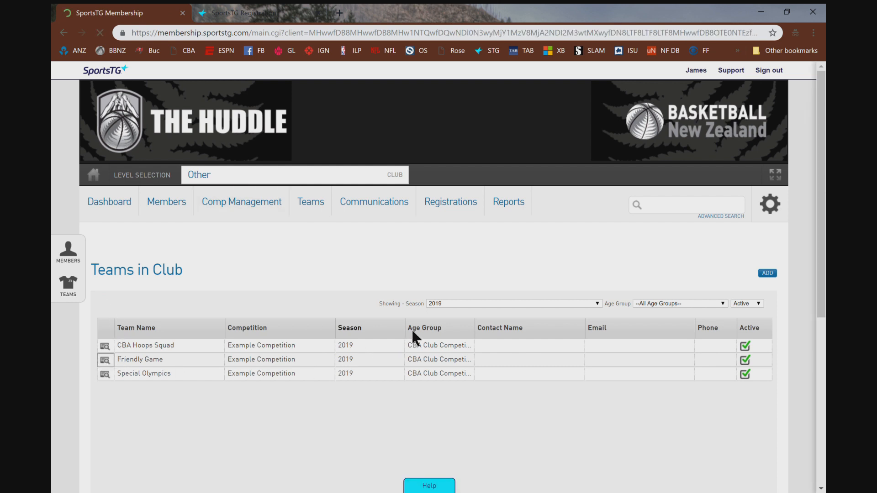
{"action": "left_click", "coordinate": [140, 359]}
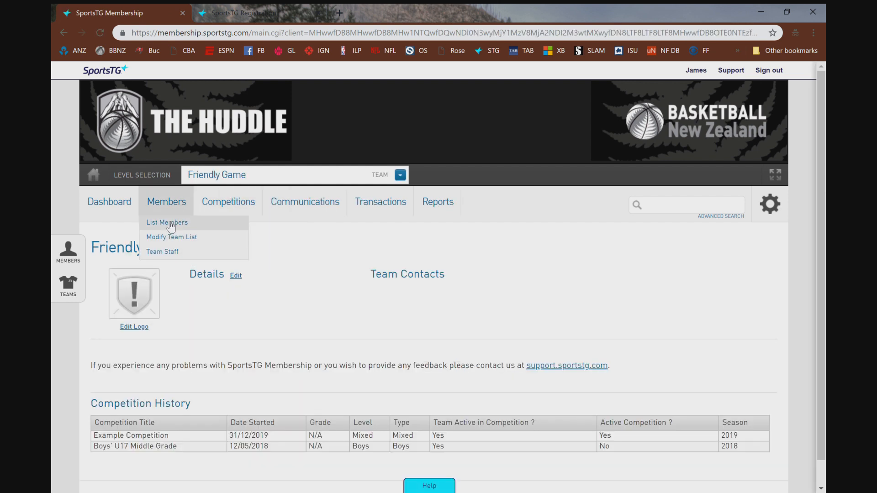
{"action": "left_click", "coordinate": [166, 222]}
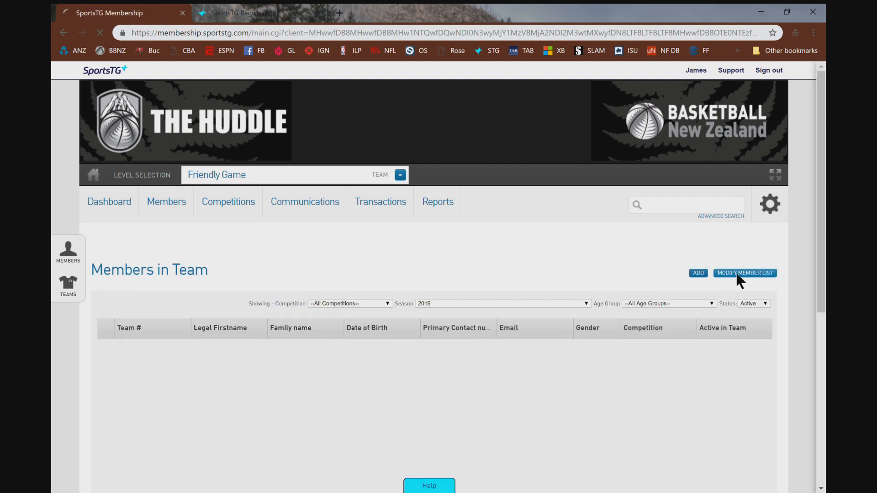
{"action": "left_click", "coordinate": [744, 273]}
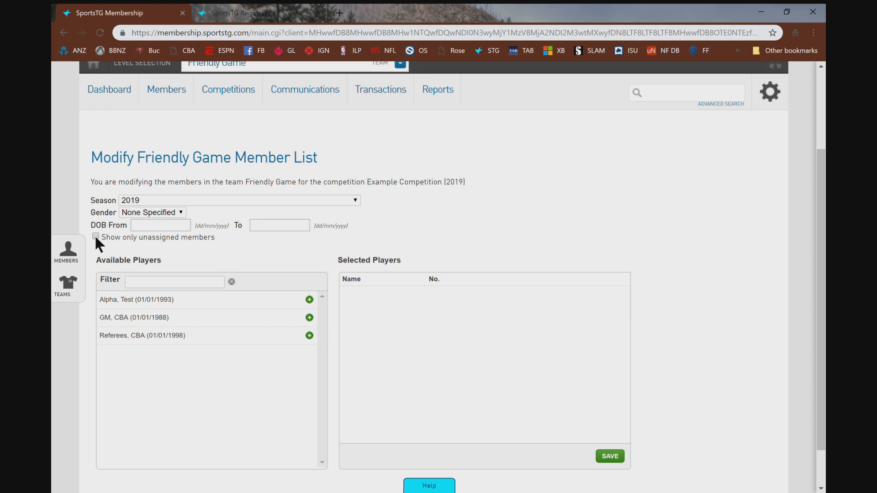
Add GM, CBA from the unassigned members to the Friendly Game team and save the selection.
{"action": "left_click", "coordinate": [96, 236]}
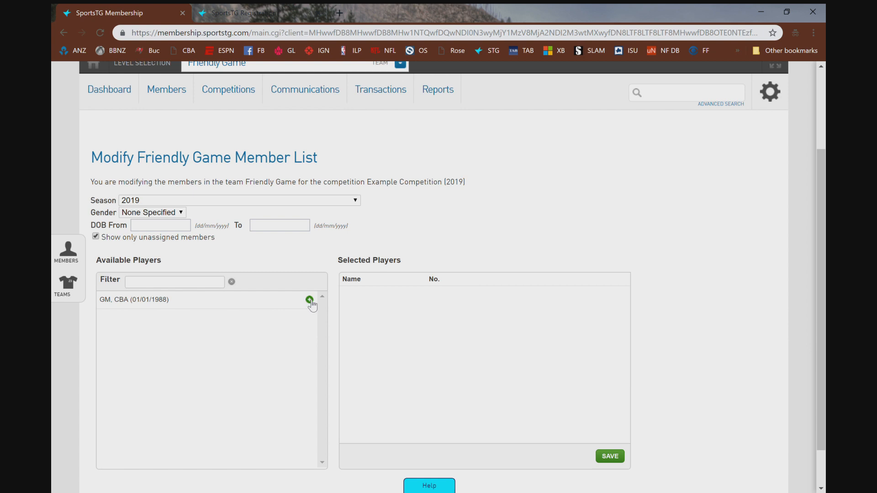
{"action": "left_click", "coordinate": [310, 300]}
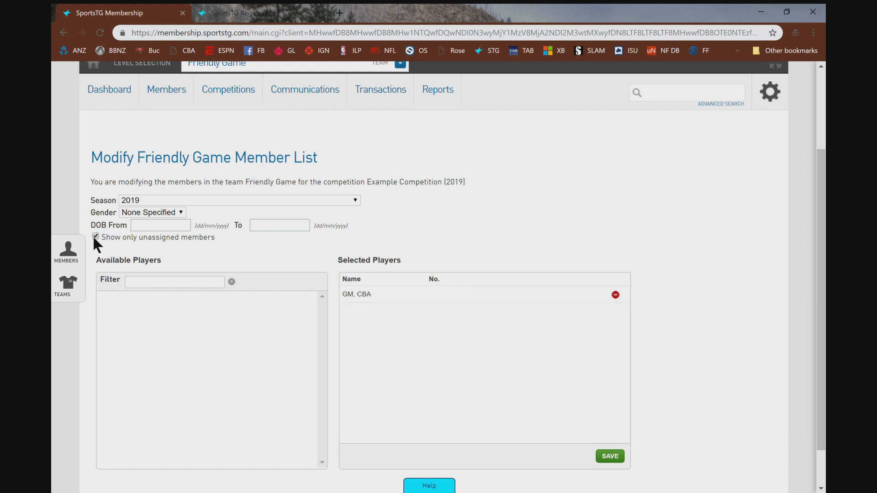
{"action": "left_click", "coordinate": [95, 237]}
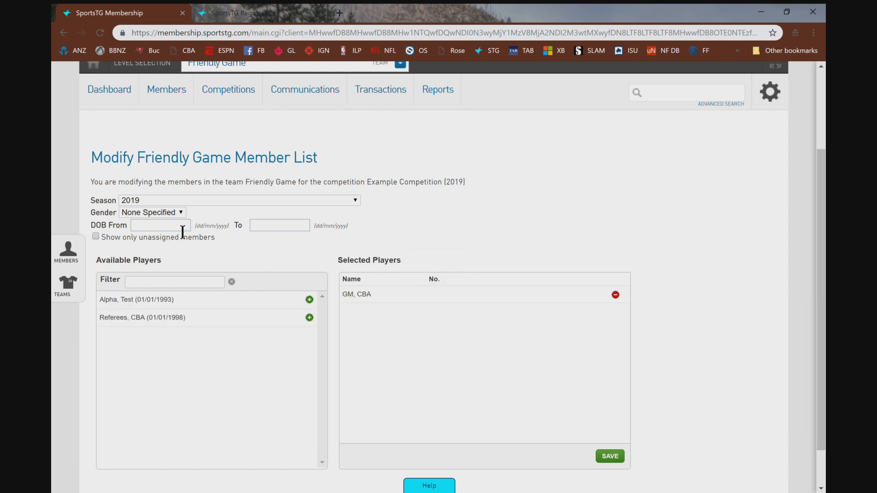
{"action": "mouse_move", "coordinate": [442, 221]}
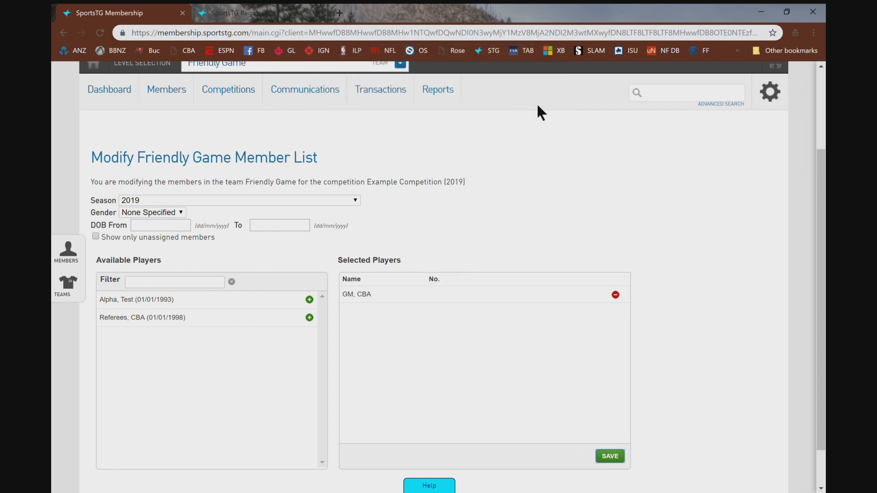
{"action": "left_click", "coordinate": [166, 89]}
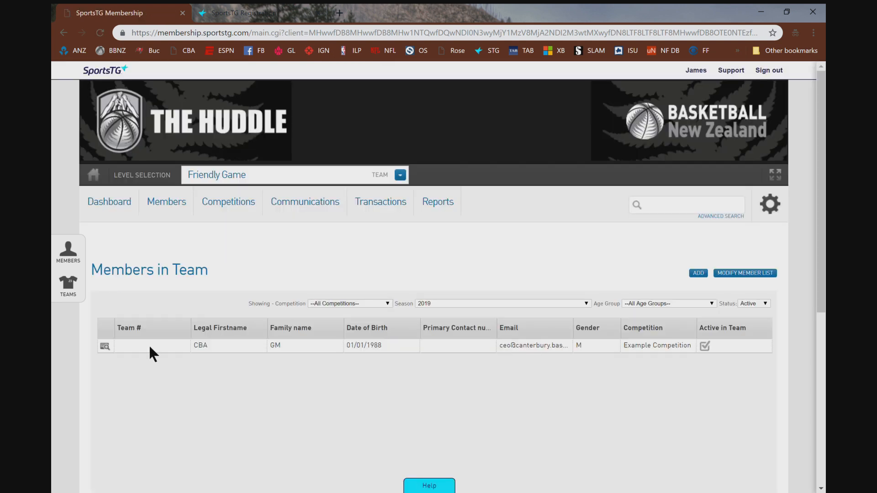
Enter team number 99 for GM, CBA in the Friendly Game member list.
{"action": "left_click", "coordinate": [166, 346]}
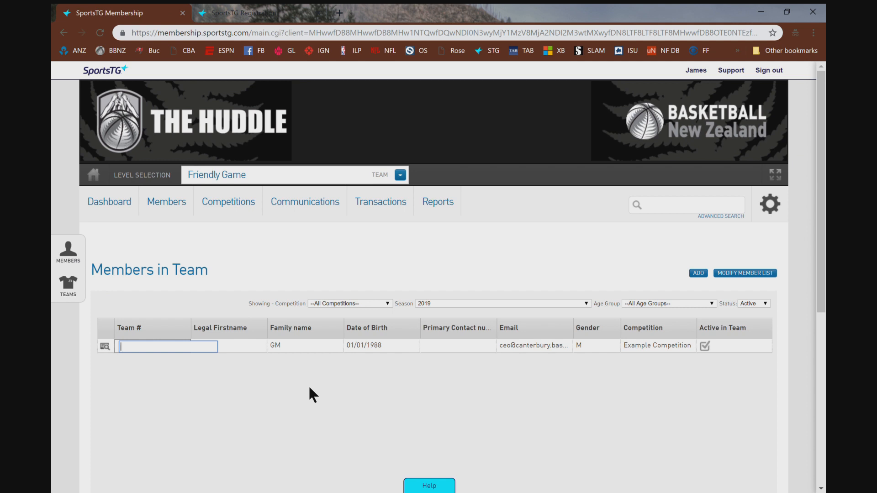
{"action": "mouse_move", "coordinate": [290, 376]}
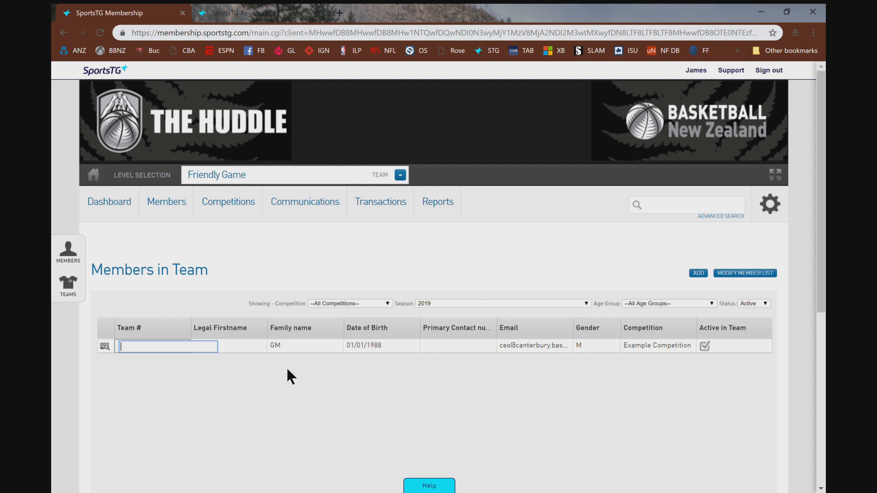
{"action": "type", "text": "CBA"}
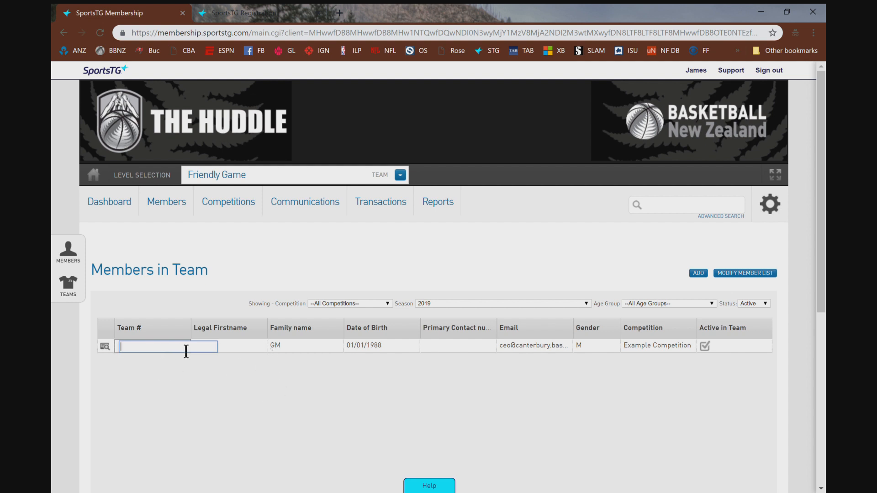
{"action": "type", "text": "99"}
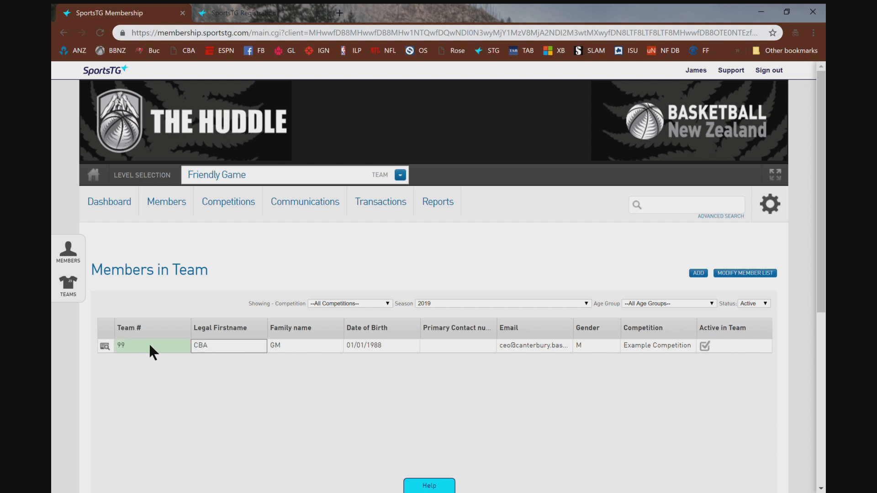
{"action": "mouse_move", "coordinate": [502, 343]}
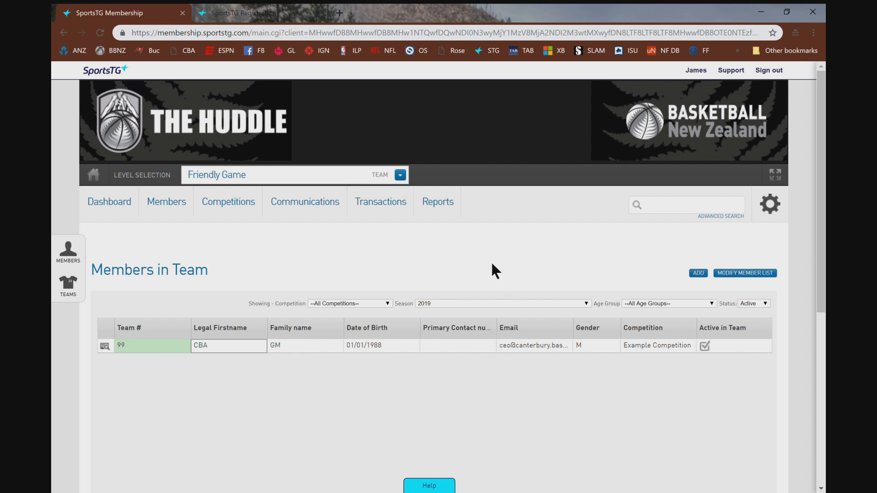
{"action": "left_click", "coordinate": [438, 201]}
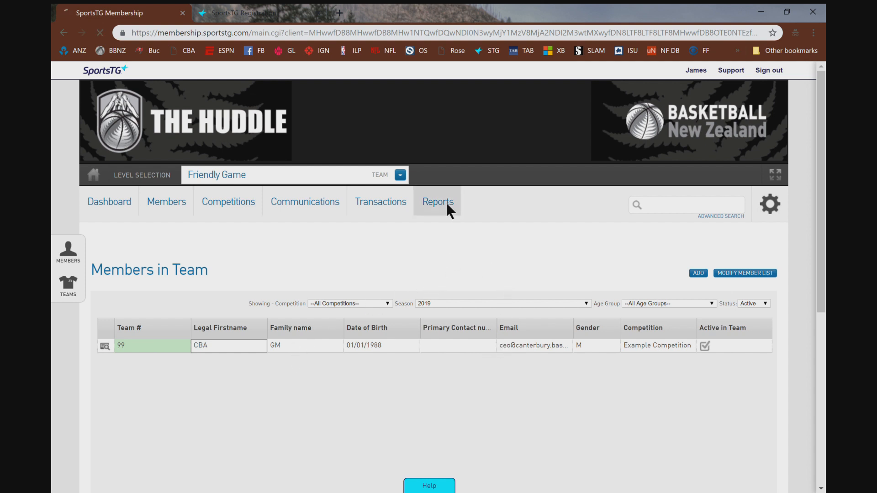
Configure an Advanced Member report with First Name, Family Name and Date of Birth, returning one record: CBA GM.
{"action": "left_click", "coordinate": [442, 201]}
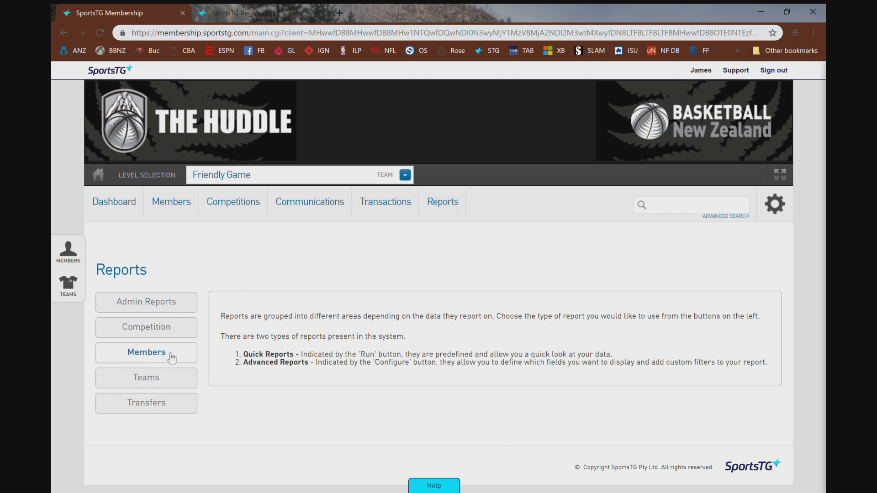
{"action": "left_click", "coordinate": [146, 353]}
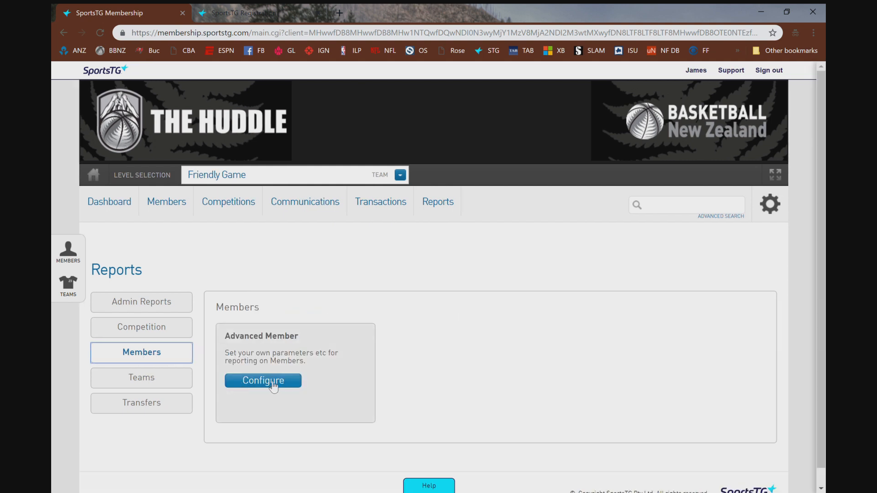
{"action": "left_click", "coordinate": [263, 380]}
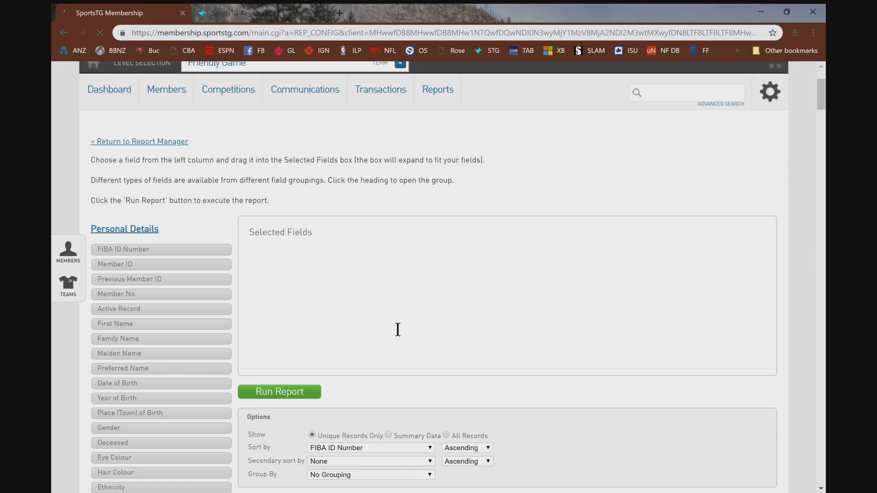
{"action": "scroll", "scroll_direction": "down", "scroll_amount": 3}
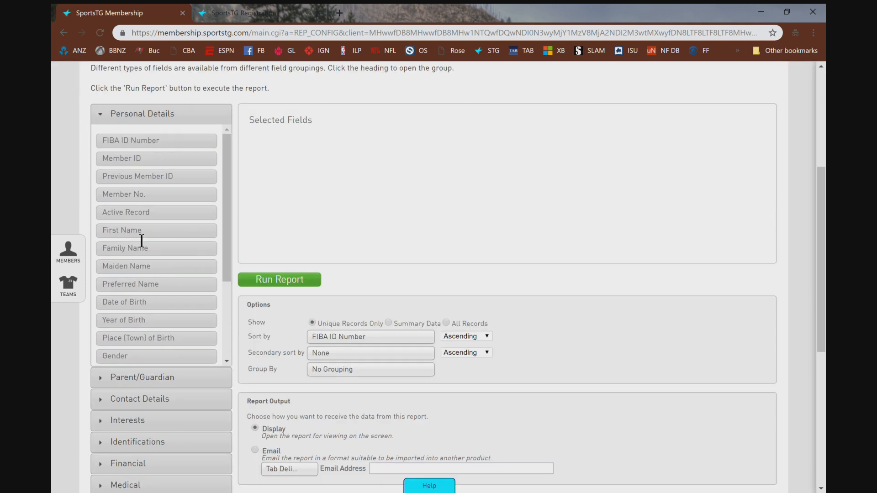
{"action": "scroll", "scroll_direction": "up", "scroll_amount": 3}
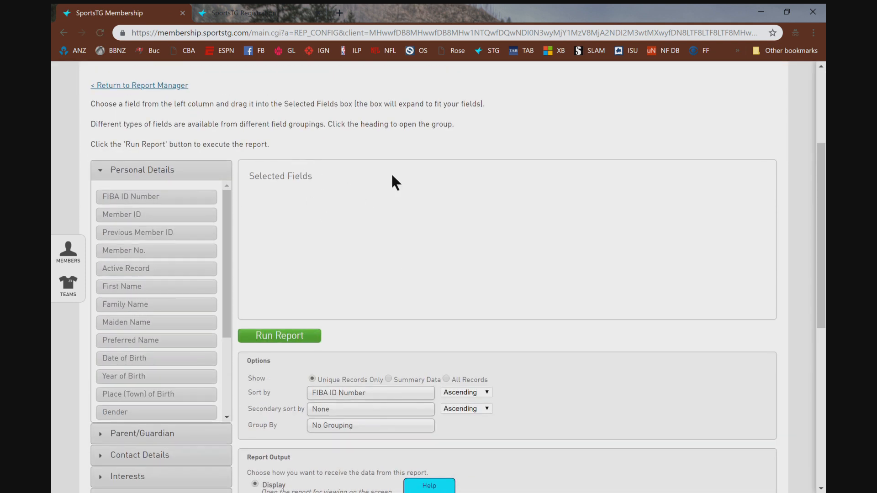
{"action": "mouse_move", "coordinate": [155, 293]}
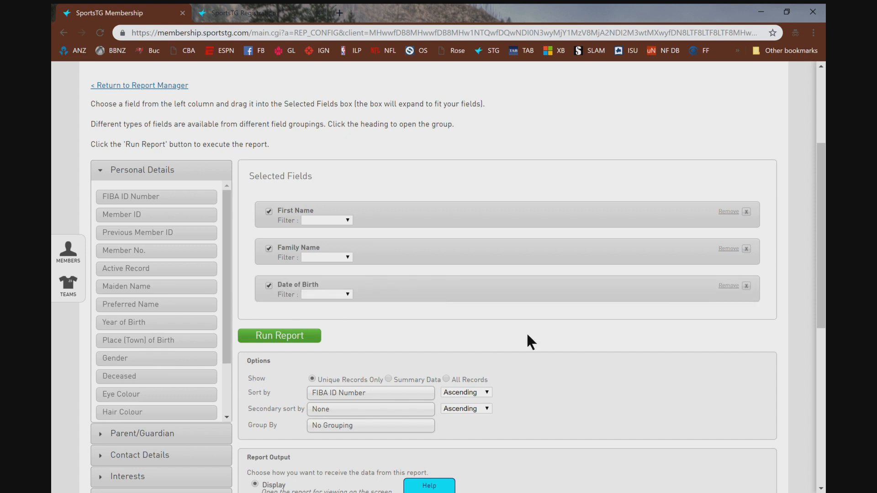
{"action": "scroll", "scroll_direction": "down", "scroll_amount": 3}
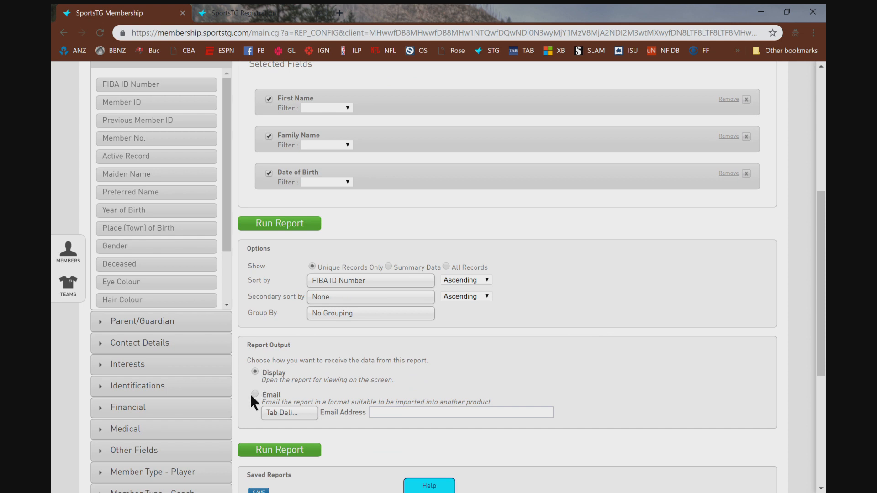
{"action": "left_click", "coordinate": [279, 223]}
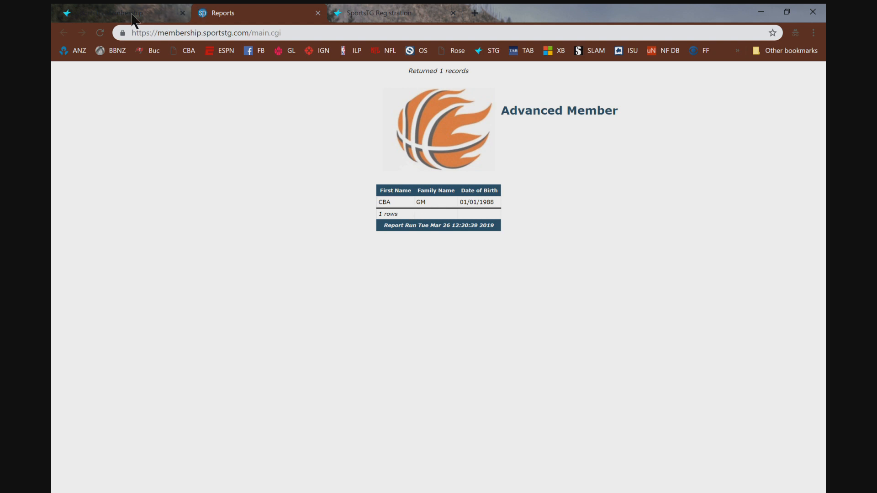
Return from the report results to the Other club's dashboard.
{"action": "left_click", "coordinate": [106, 13]}
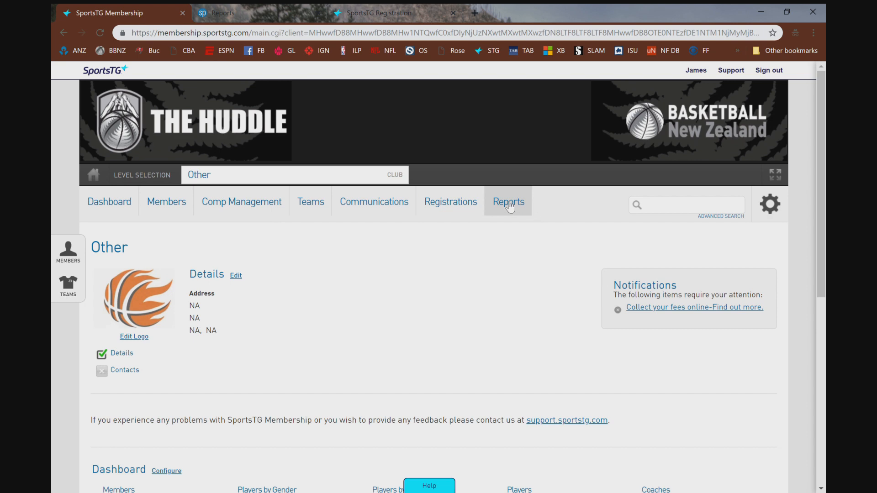
Reopen the Advanced Member report setup via Reports > Members and scroll through the field groups.
{"action": "left_click", "coordinate": [507, 201]}
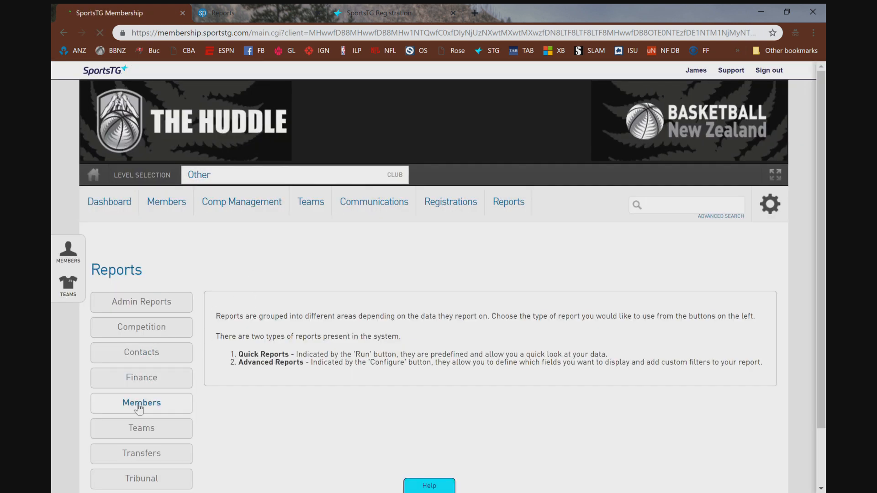
{"action": "left_click", "coordinate": [141, 403]}
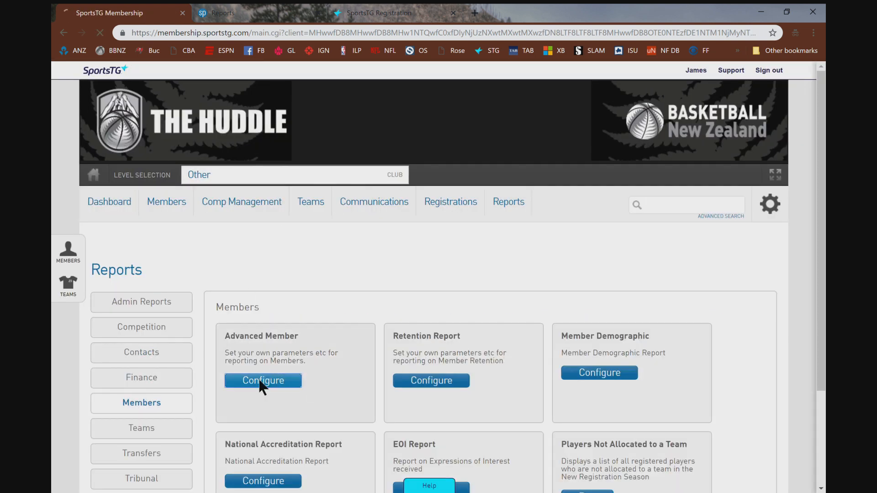
{"action": "left_click", "coordinate": [263, 380]}
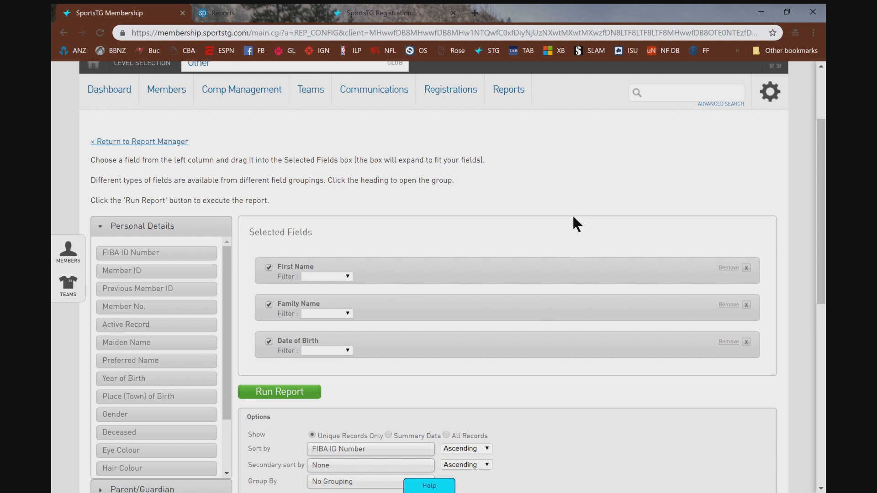
{"action": "scroll", "scroll_direction": "down", "scroll_amount": 3}
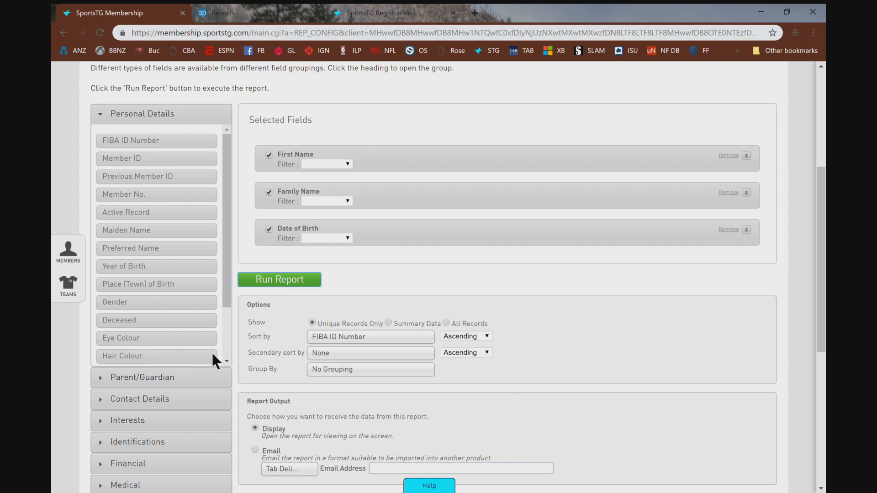
{"action": "scroll", "scroll_direction": "down", "scroll_amount": 3}
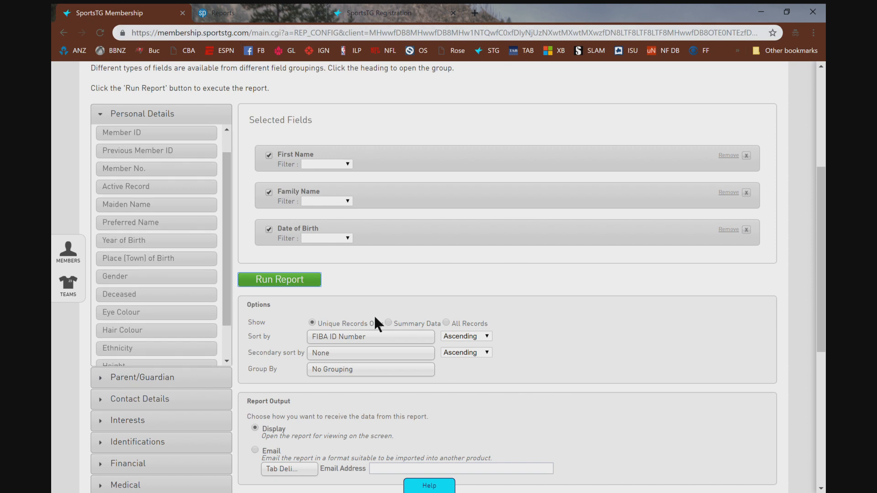
{"action": "scroll", "scroll_direction": "down", "scroll_amount": 3}
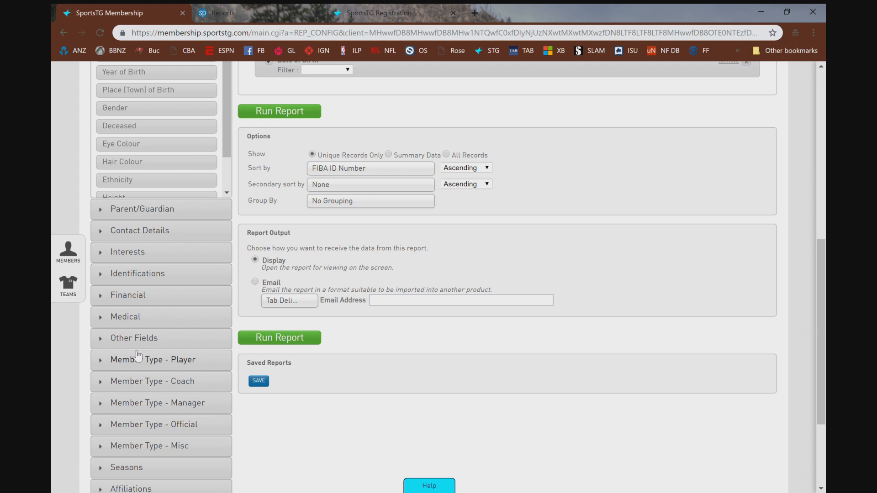
{"action": "scroll", "scroll_direction": "down", "scroll_amount": 3}
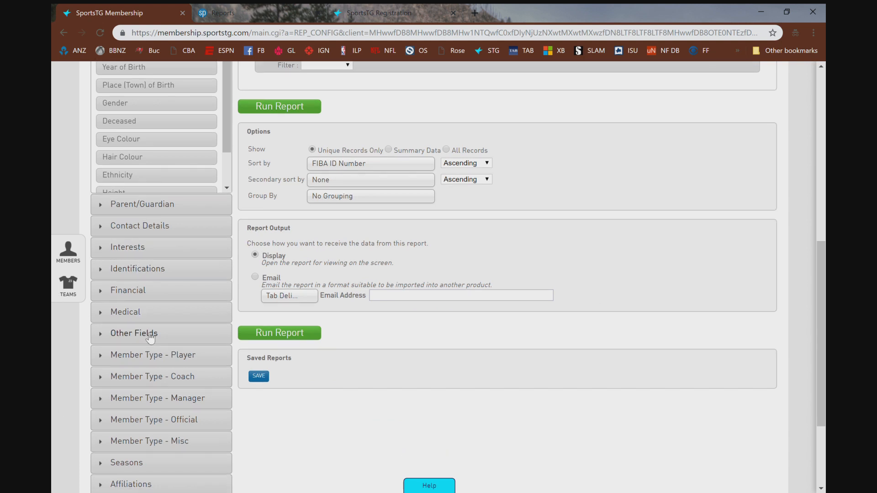
Add a Season field filtered to Equals 2019 and run the report, returning three members.
{"action": "left_click", "coordinate": [126, 329]}
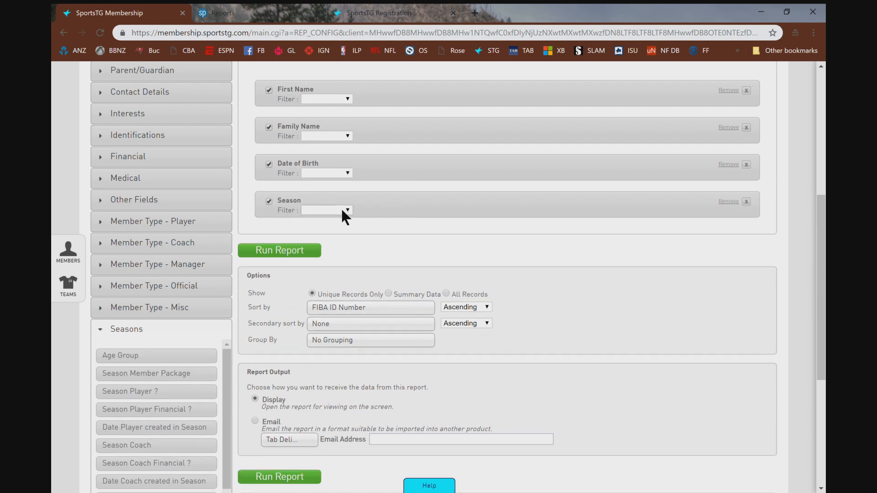
{"action": "left_click", "coordinate": [326, 210]}
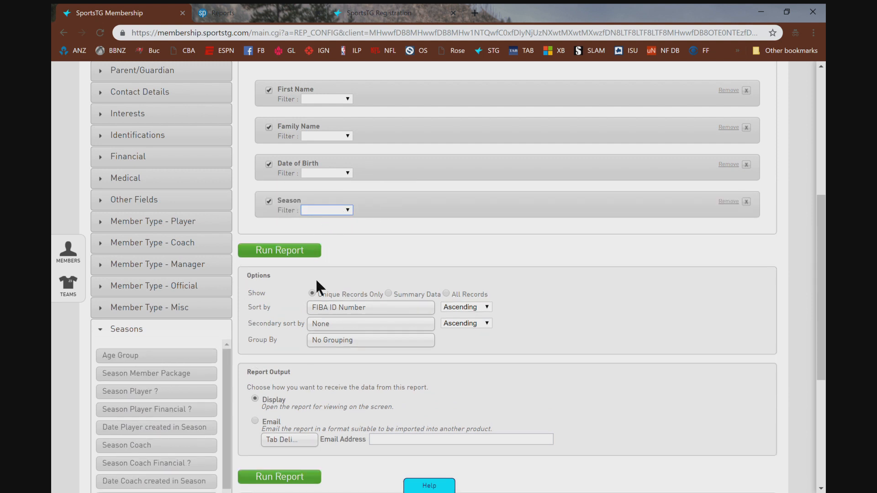
{"action": "left_click", "coordinate": [326, 210]}
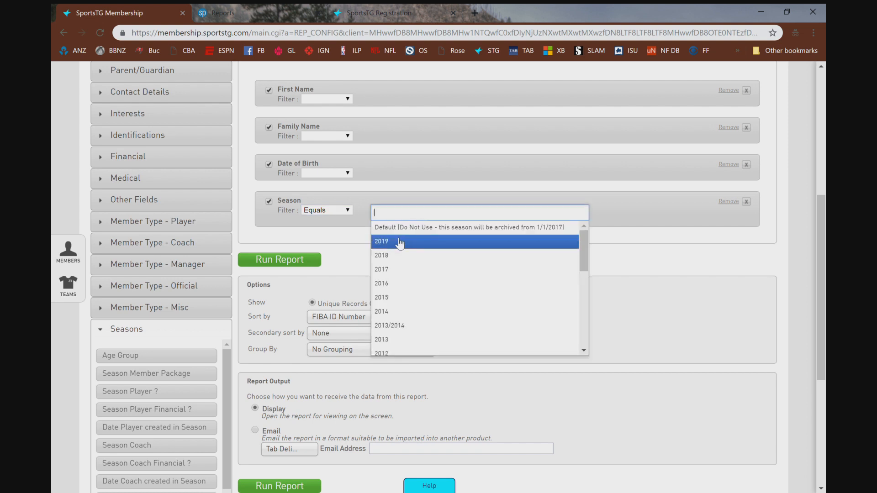
{"action": "left_click", "coordinate": [381, 242]}
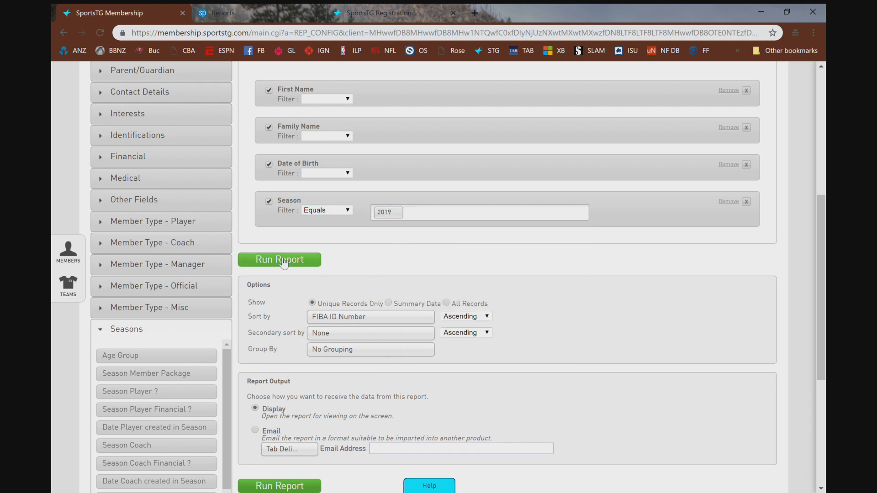
{"action": "left_click", "coordinate": [280, 260]}
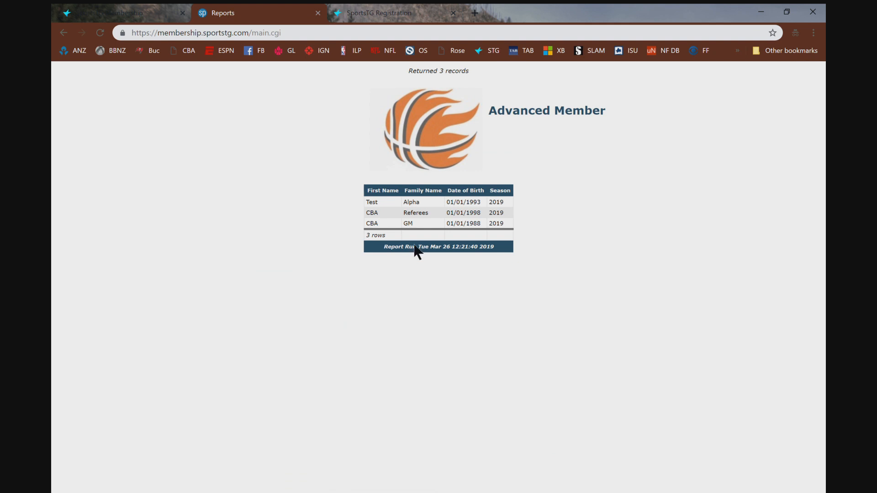
{"action": "mouse_move", "coordinate": [412, 213]}
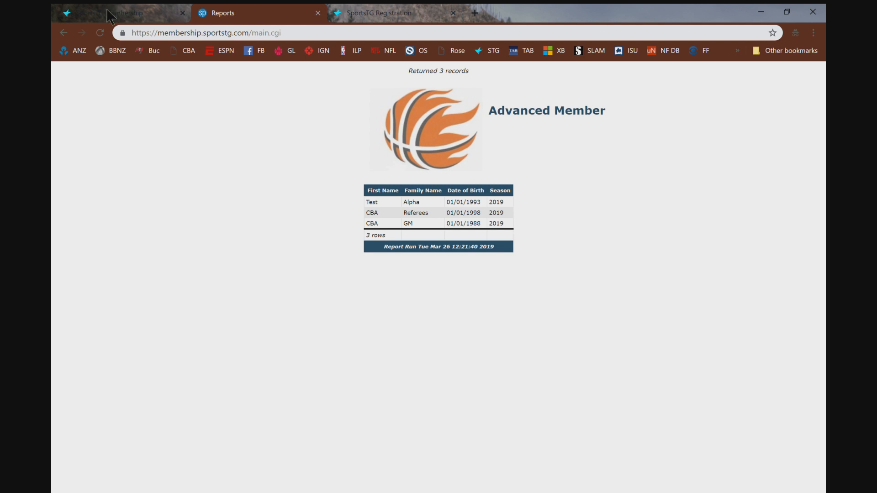
Save the season-2019 report configuration under the name 'test report'.
{"action": "left_click", "coordinate": [122, 13]}
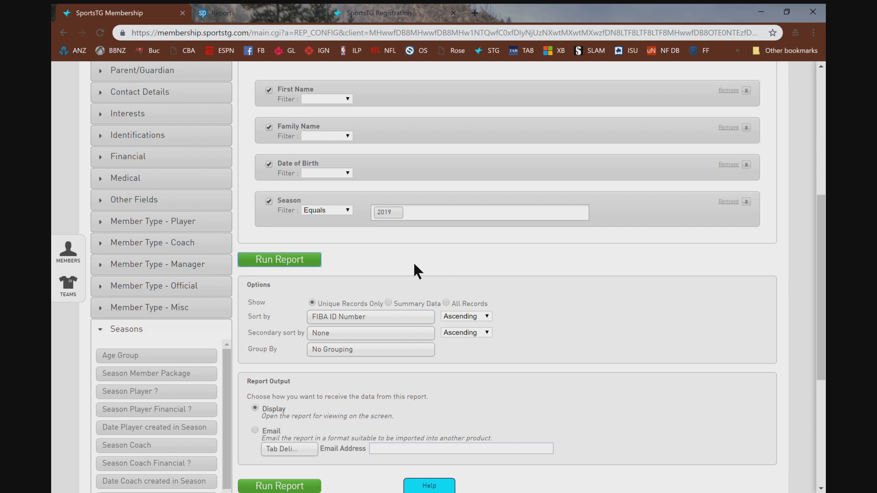
{"action": "mouse_move", "coordinate": [481, 250]}
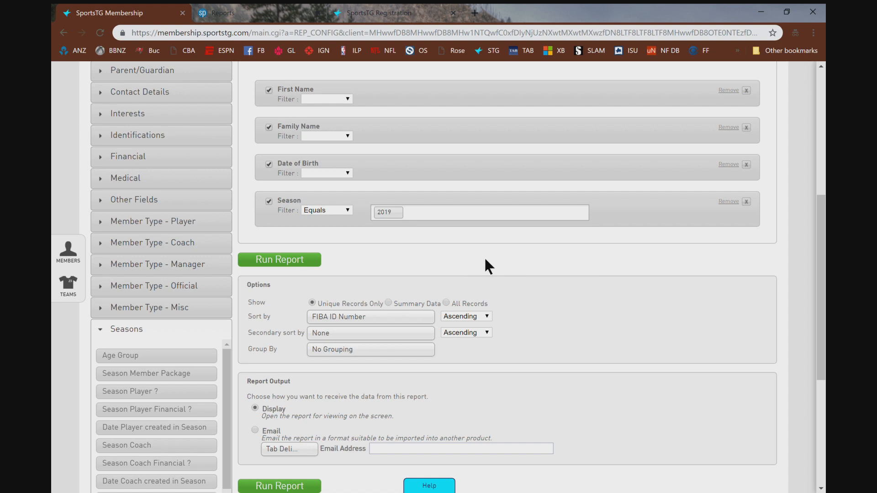
{"action": "scroll", "scroll_direction": "down", "scroll_amount": 3}
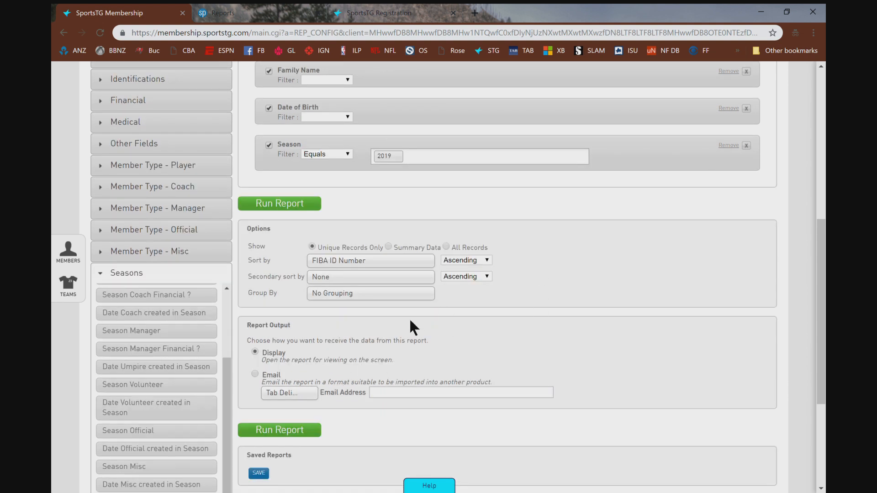
{"action": "scroll", "scroll_direction": "down", "scroll_amount": 3}
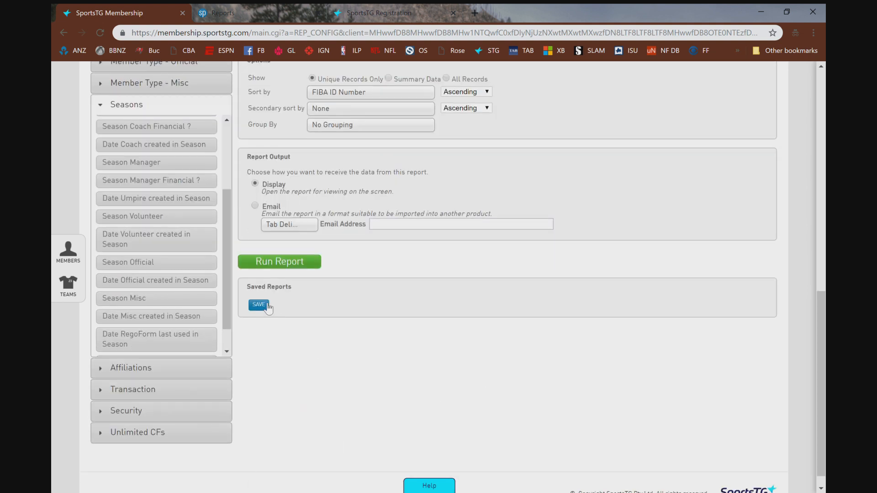
{"action": "left_click", "coordinate": [259, 305]}
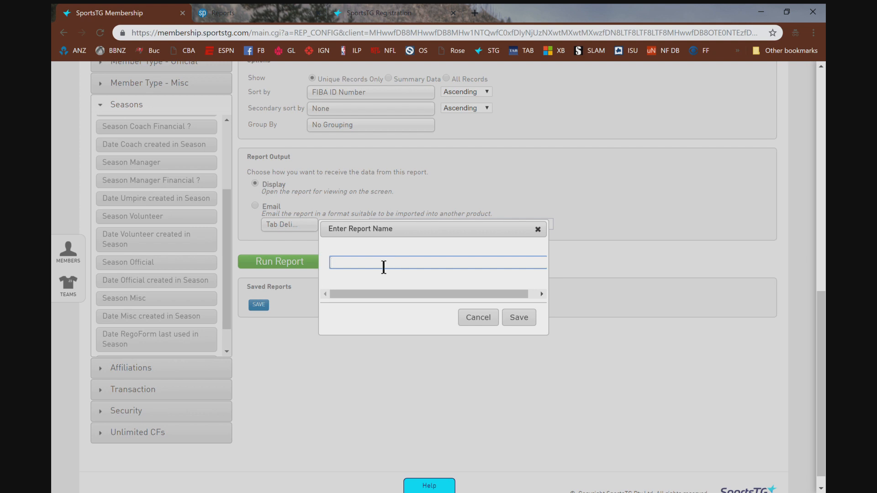
{"action": "type", "text": "test report"}
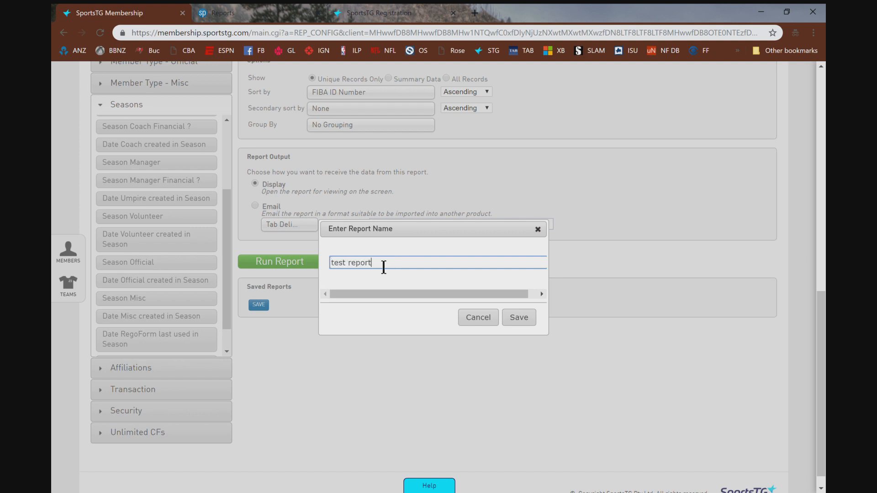
{"action": "left_click", "coordinate": [477, 317]}
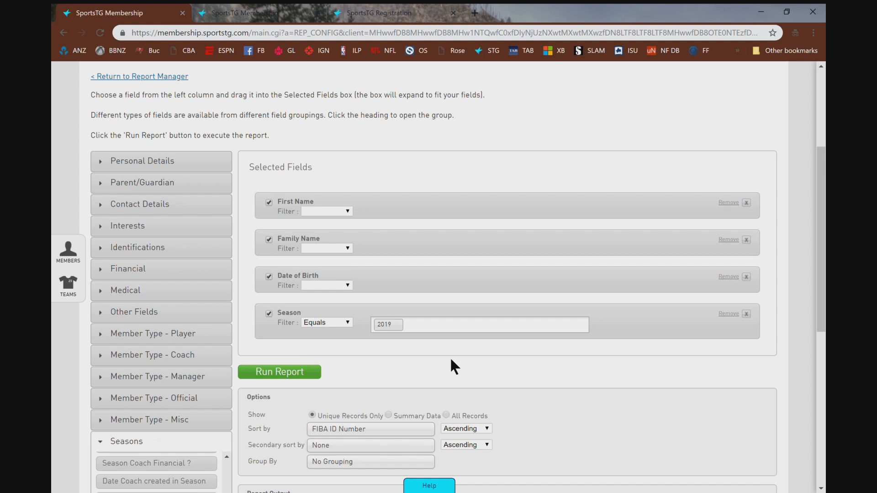
{"action": "scroll", "scroll_direction": "down", "scroll_amount": 3}
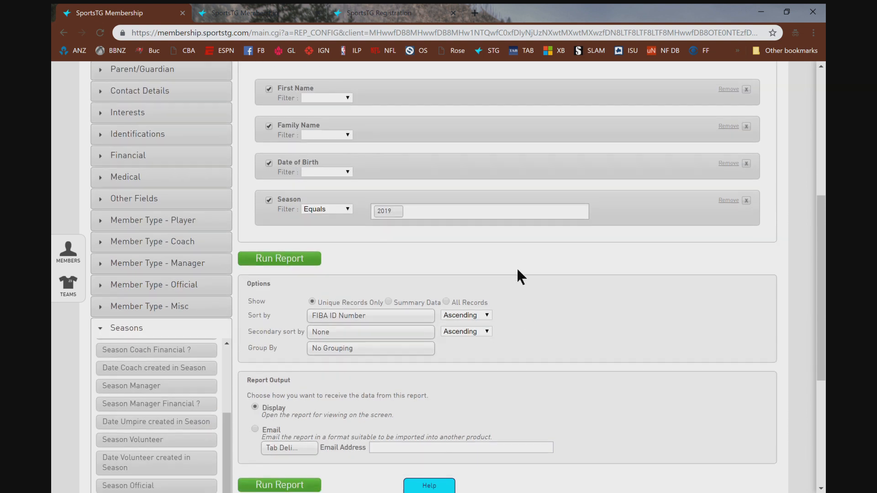
{"action": "scroll", "scroll_direction": "down", "scroll_amount": 3}
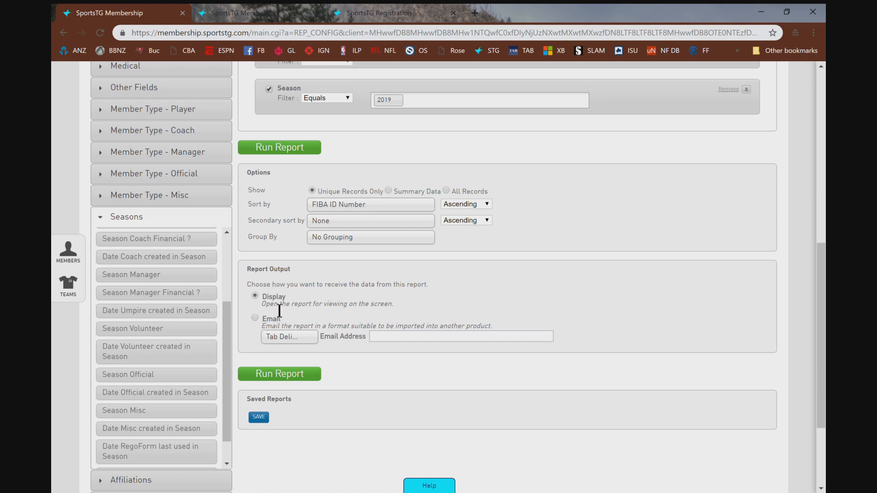
{"action": "left_click", "coordinate": [255, 318]}
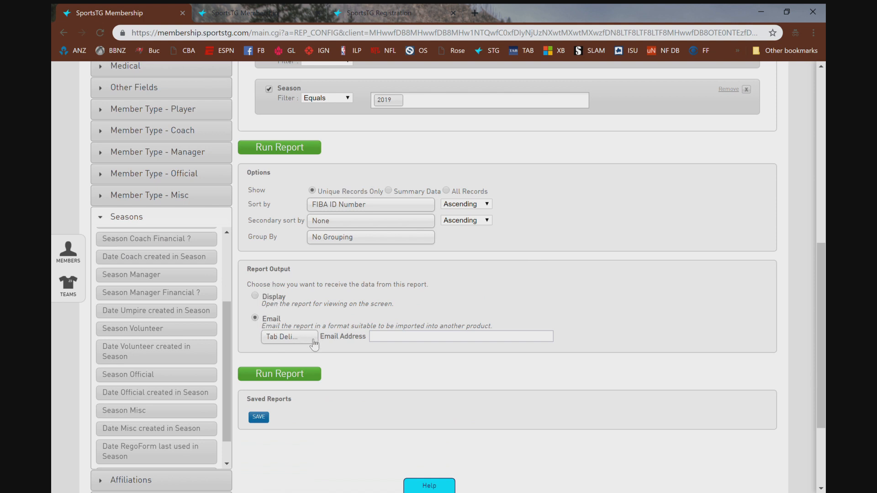
{"action": "left_click", "coordinate": [290, 336]}
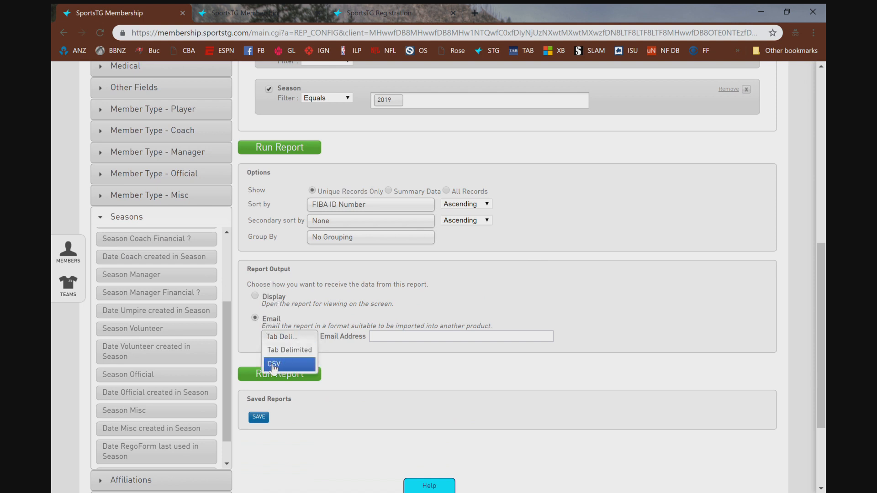
{"action": "left_click", "coordinate": [273, 365]}
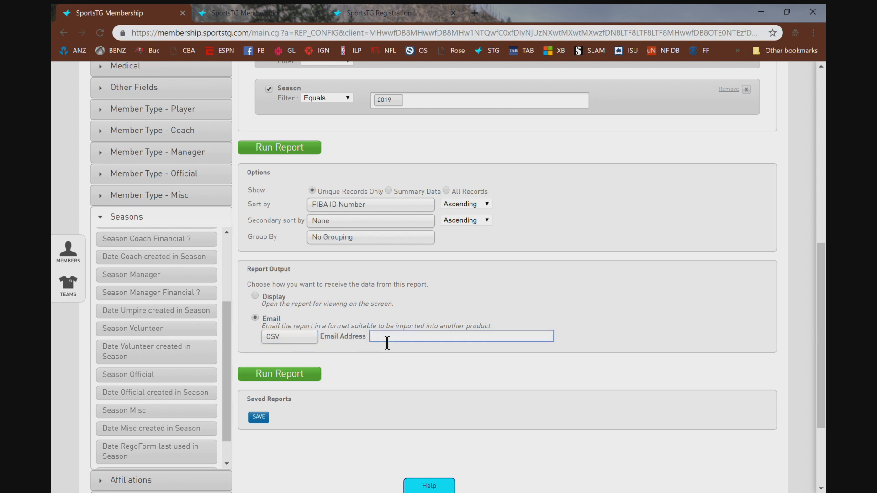
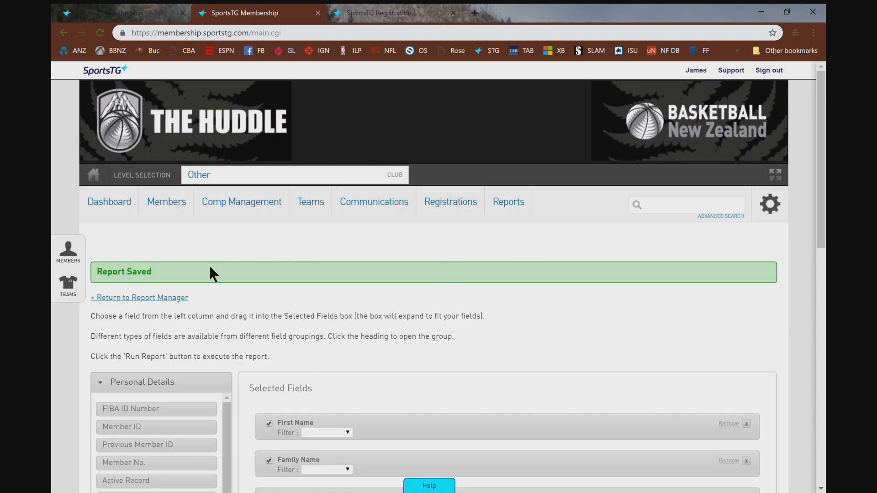
{"action": "scroll", "scroll_direction": "down", "scroll_amount": 3}
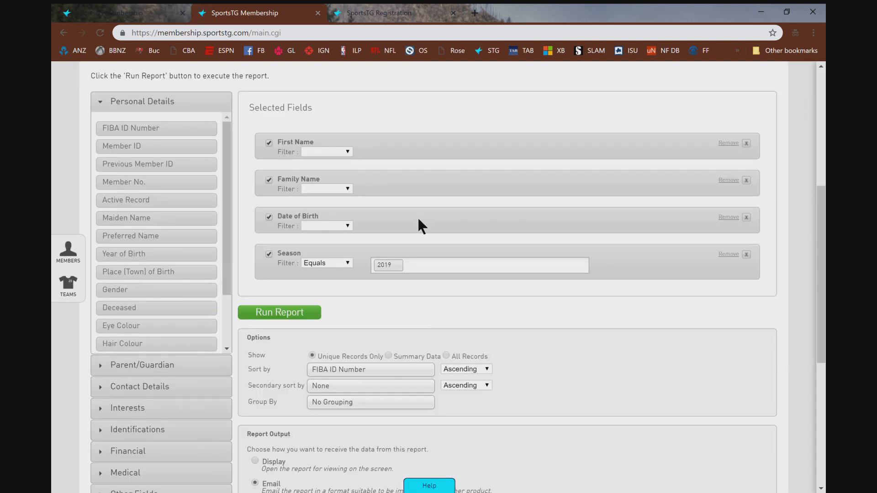